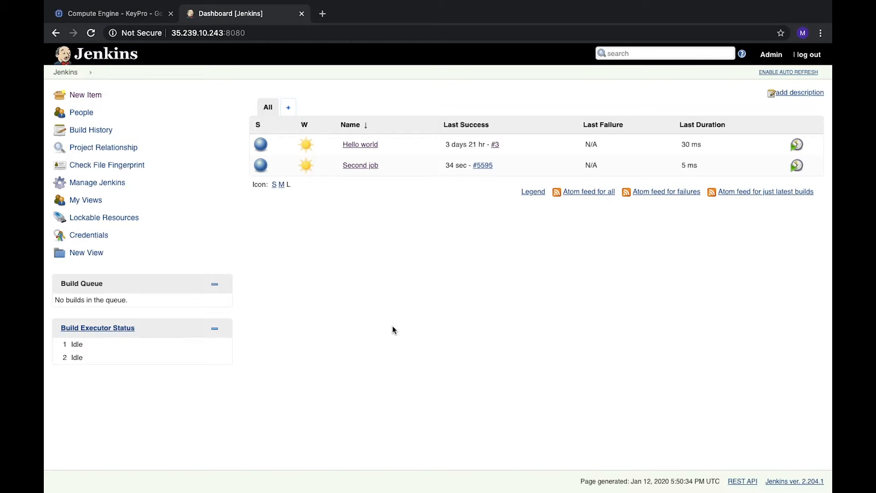
pyautogui.moveTo(184, 168)
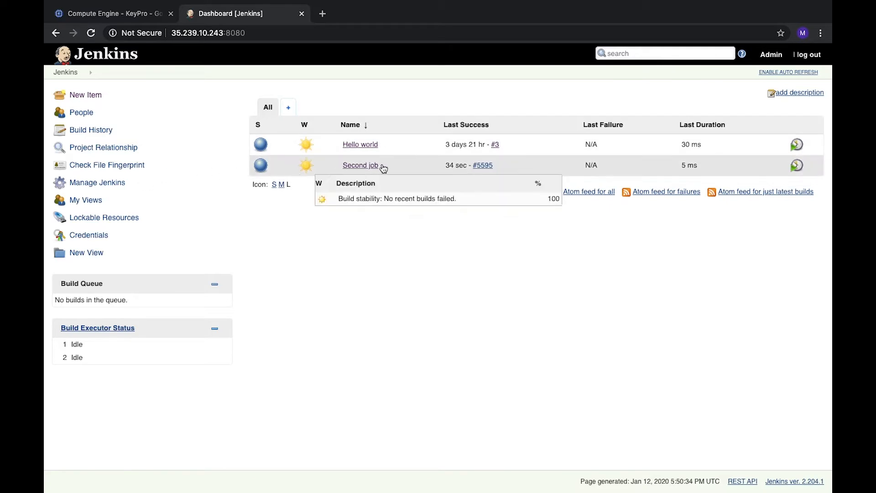
pyautogui.moveTo(317, 316)
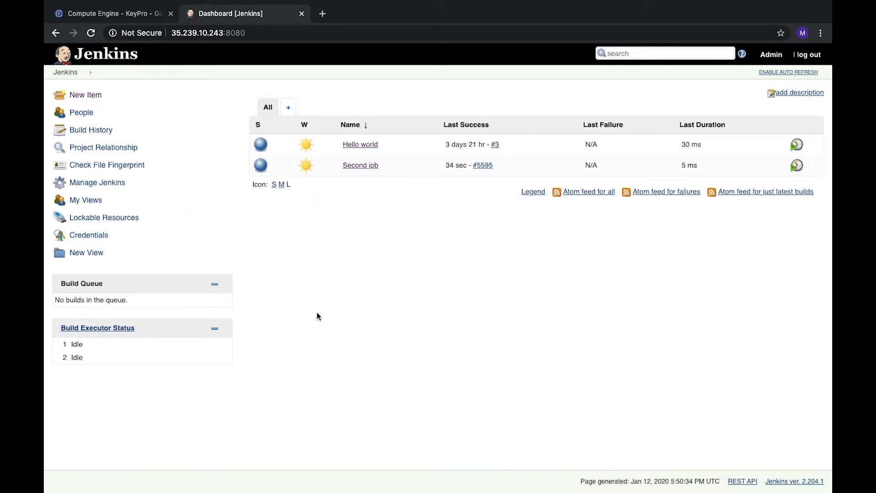
# Step: Create a new item named 'Github' as a freestyle project
pyautogui.click(86, 95)
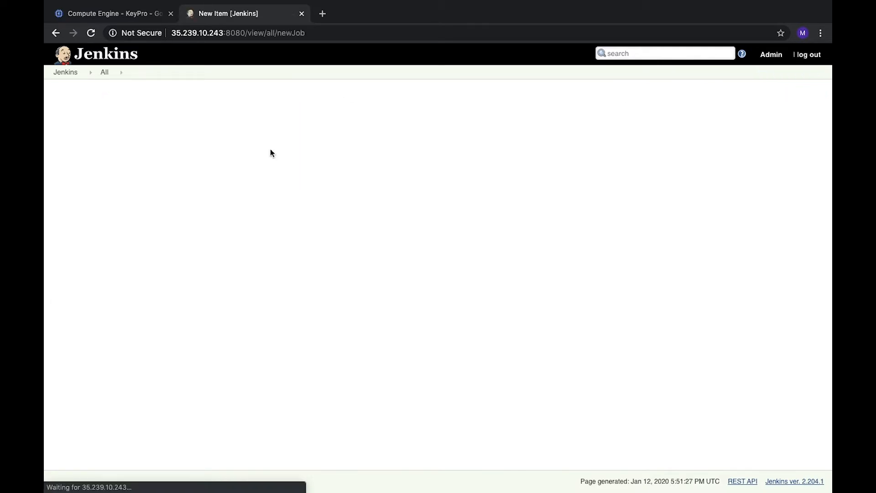
pyautogui.write('Github')
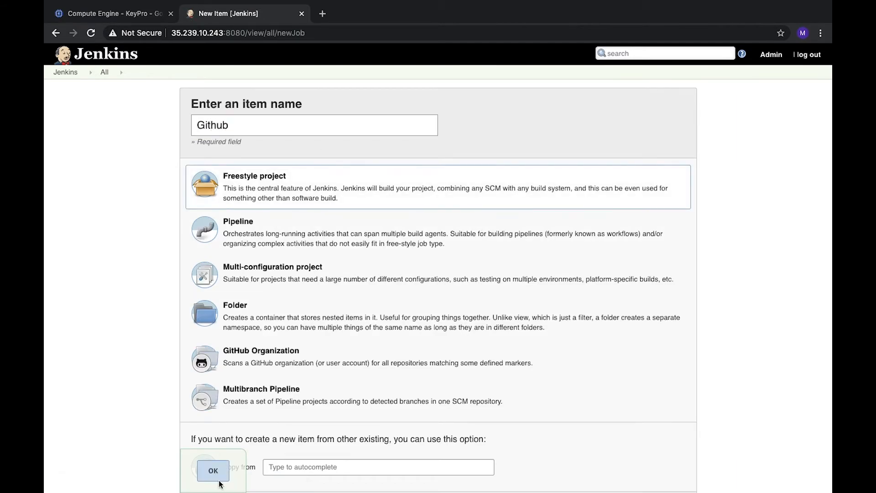
pyautogui.click(213, 471)
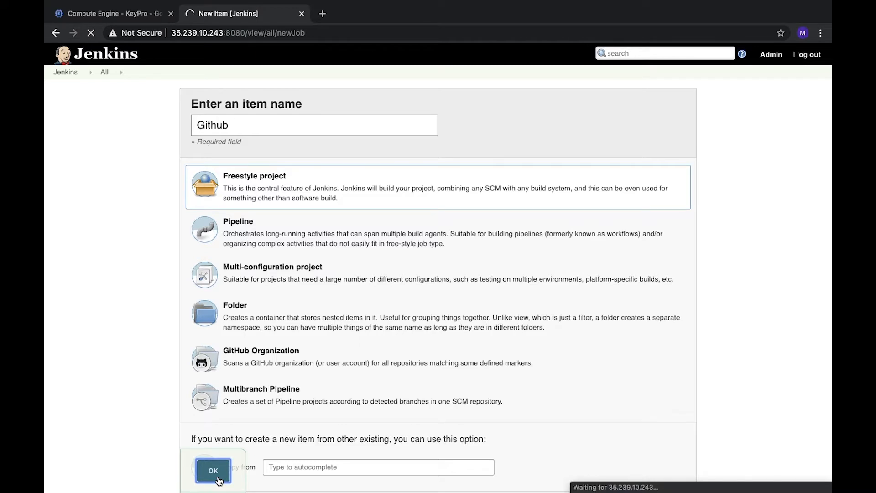
# Step: Select Git under Source Code Management for the Github job
pyautogui.click(213, 470)
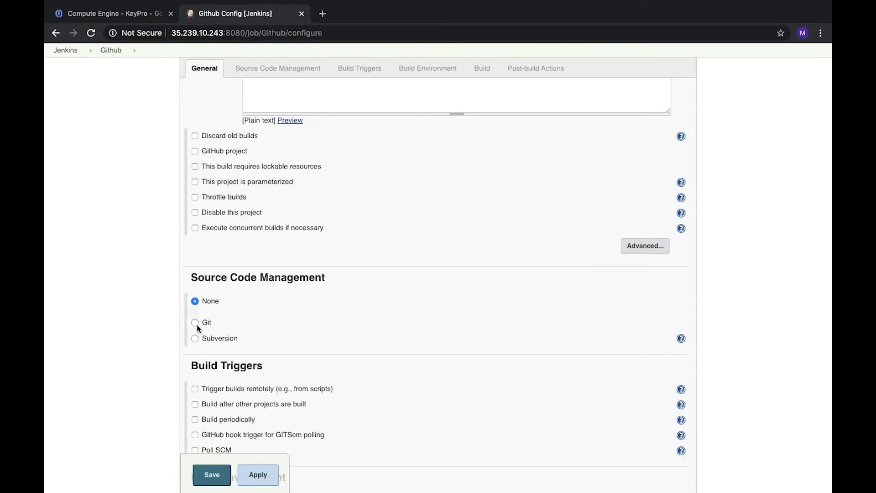
pyautogui.moveTo(259, 345)
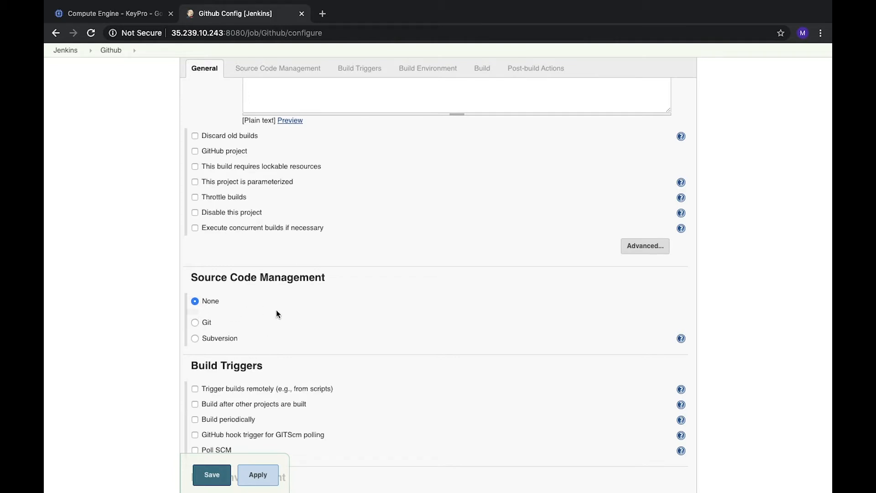
pyautogui.moveTo(194, 323)
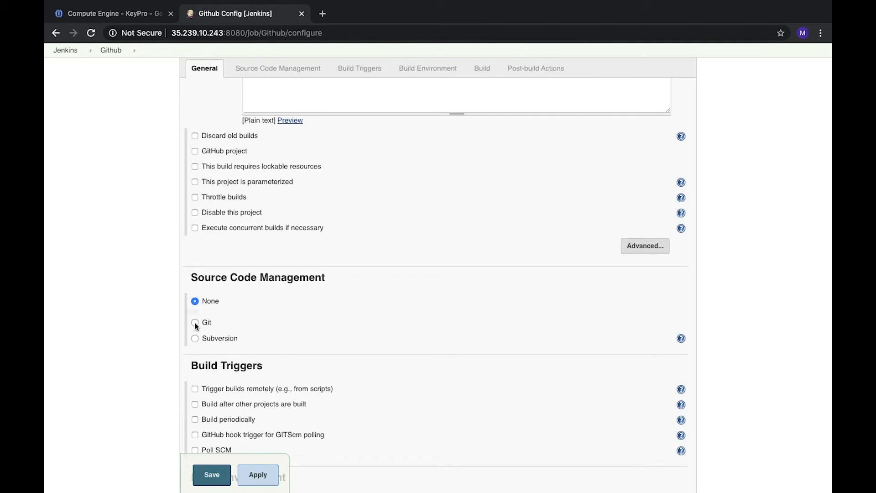
pyautogui.click(195, 322)
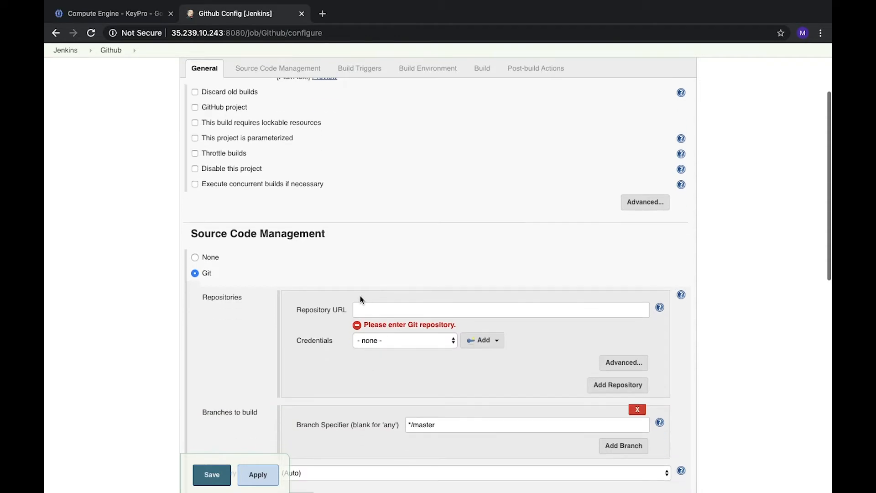
pyautogui.moveTo(506, 302)
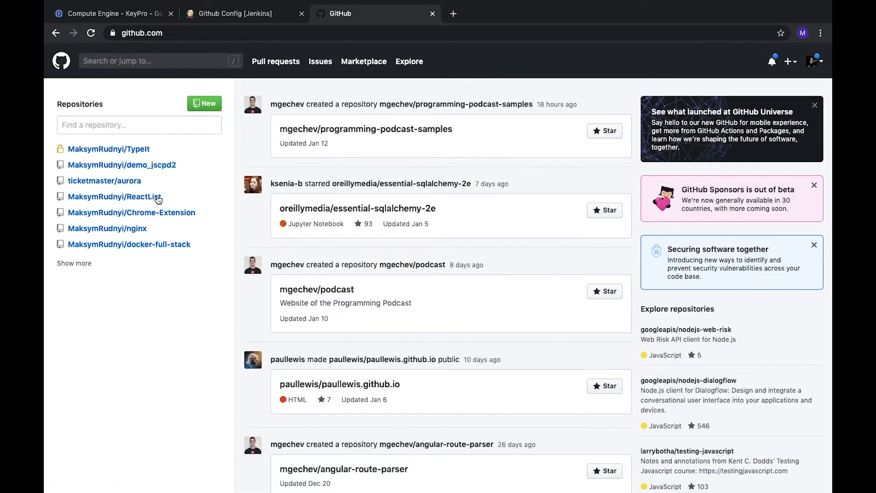
# Step: Open the MaksymRudnyi/ReactList repository and display its HTTPS clone URL
pyautogui.click(114, 197)
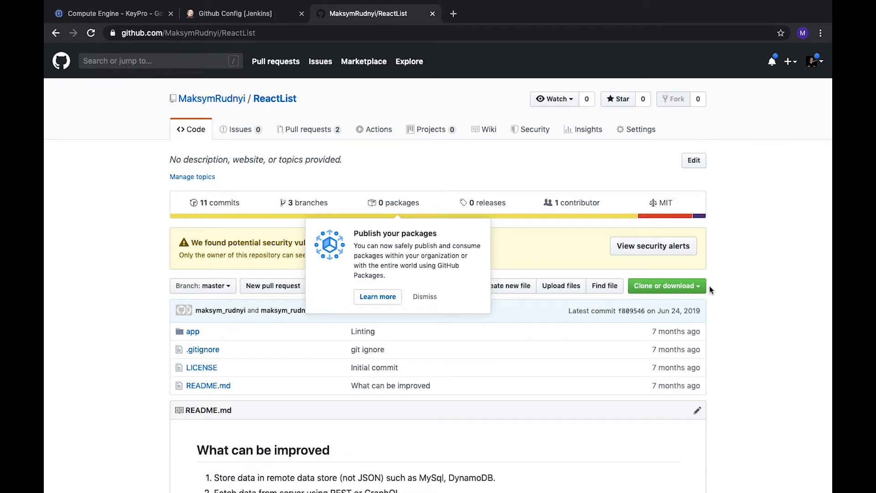
pyautogui.click(665, 285)
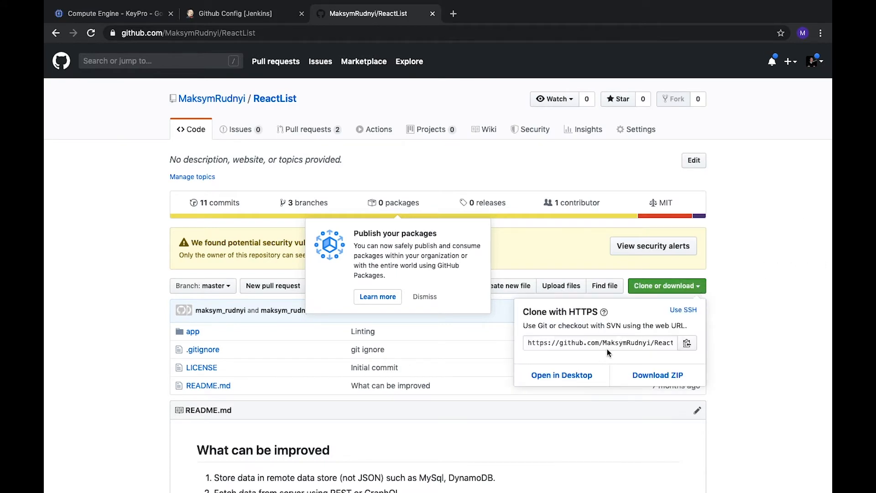
pyautogui.moveTo(550, 366)
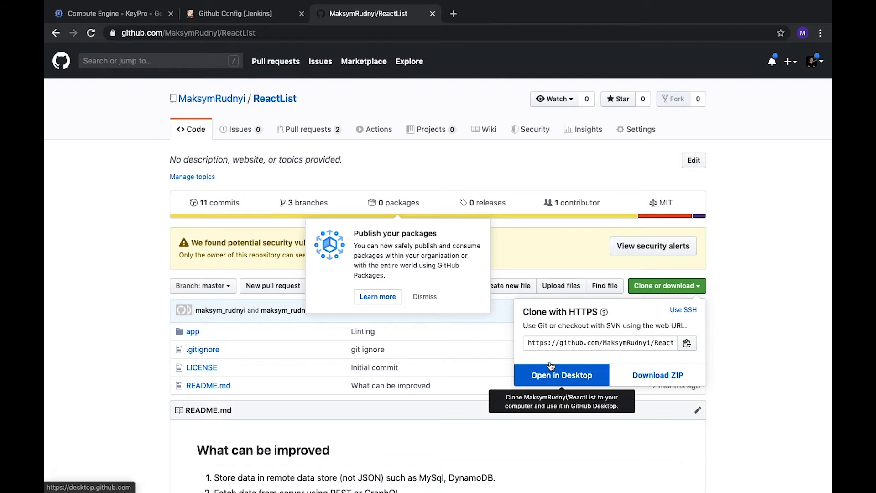
pyautogui.moveTo(688, 343)
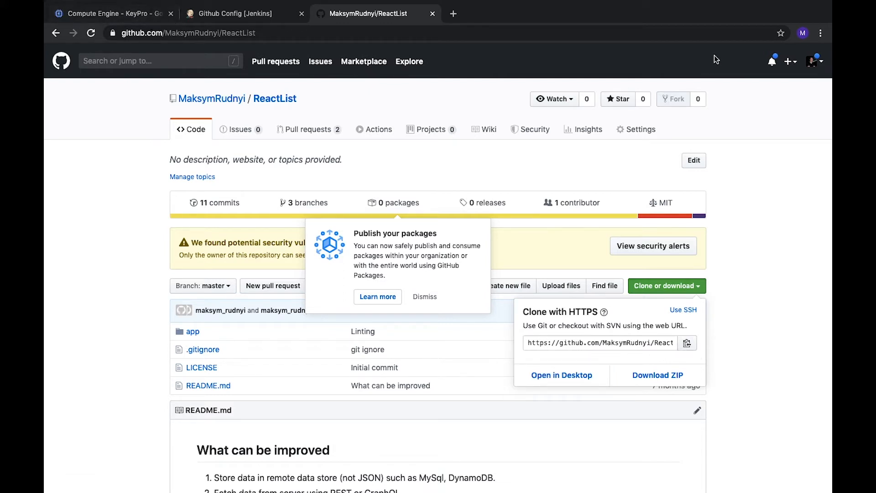
pyautogui.moveTo(321, 47)
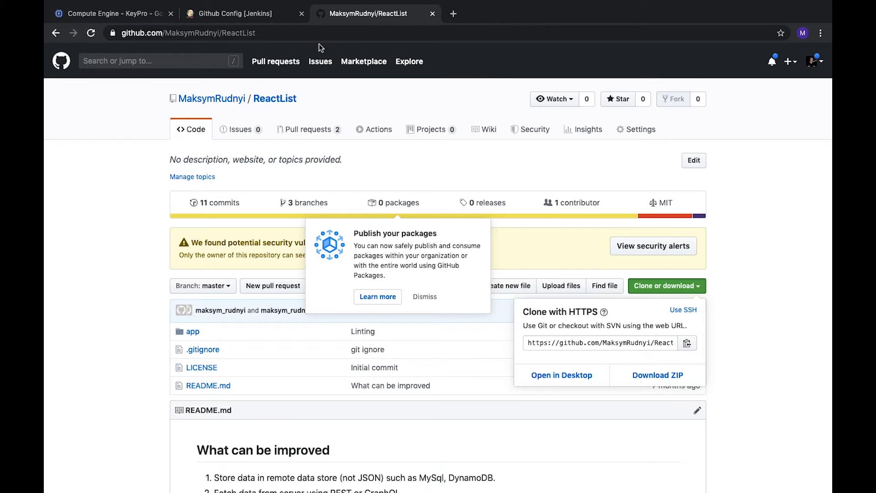
pyautogui.click(235, 13)
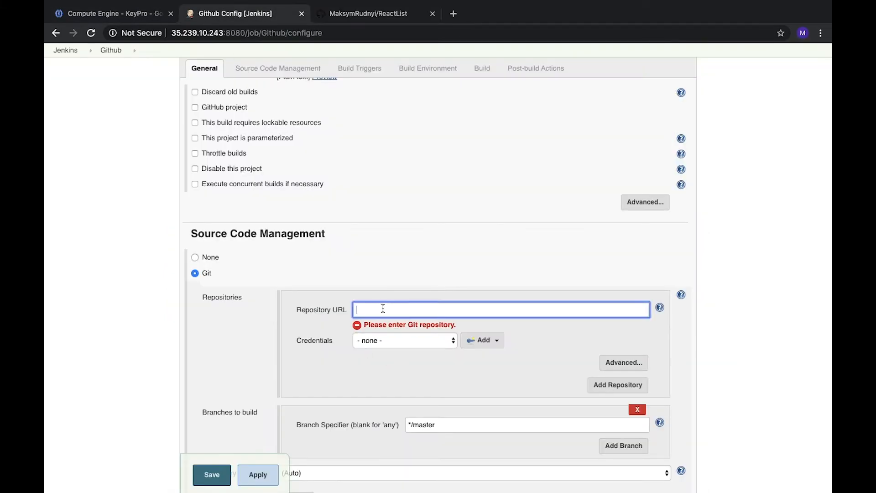
pyautogui.write('https://github.com/MaksymRudnyi/ReactList.git')
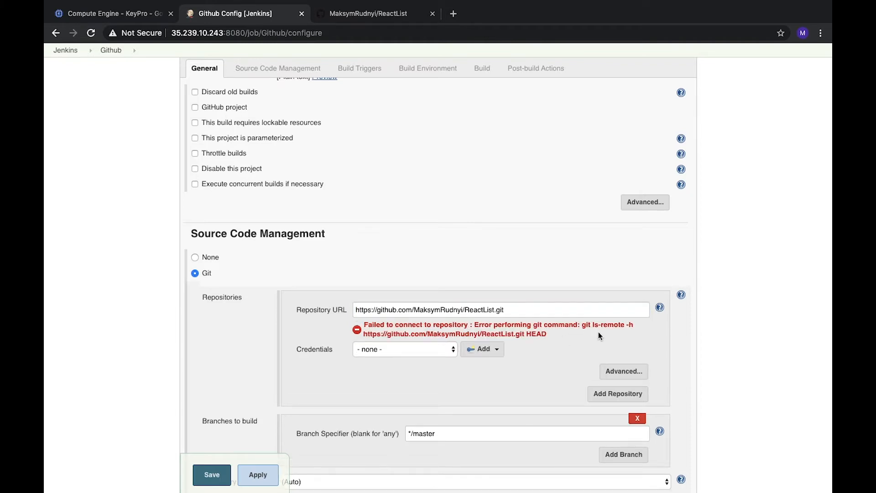
pyautogui.moveTo(398, 120)
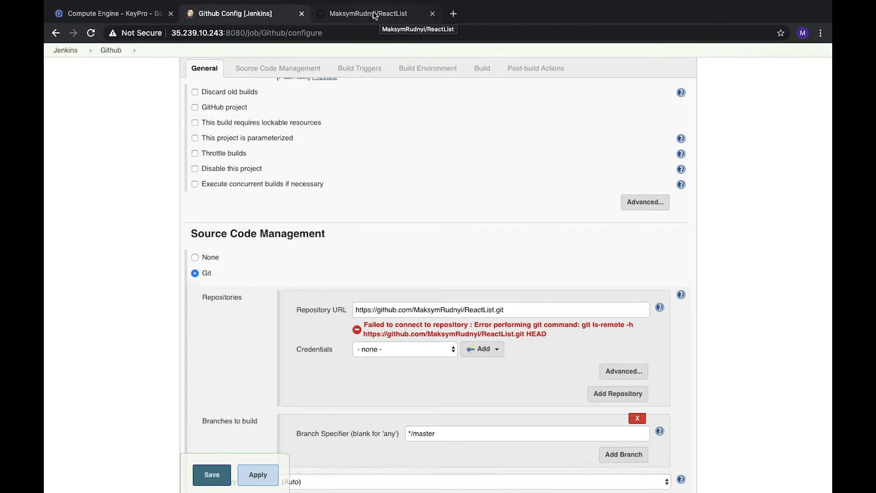
# Step: Open an SSH session to the jenkins VM and save the Github job
pyautogui.click(368, 13)
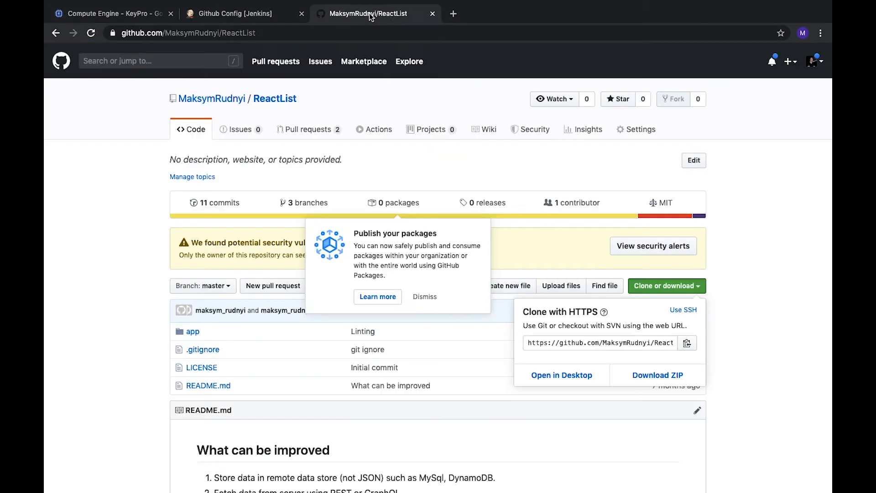
pyautogui.click(112, 13)
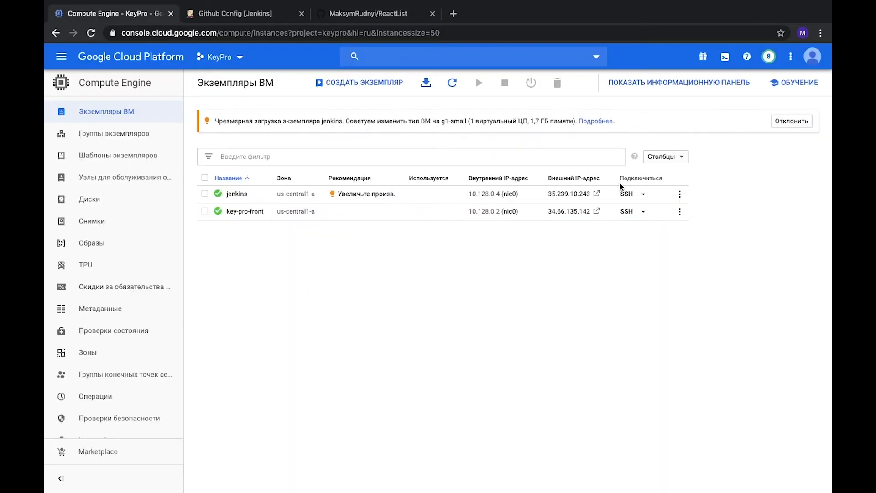
pyautogui.click(626, 194)
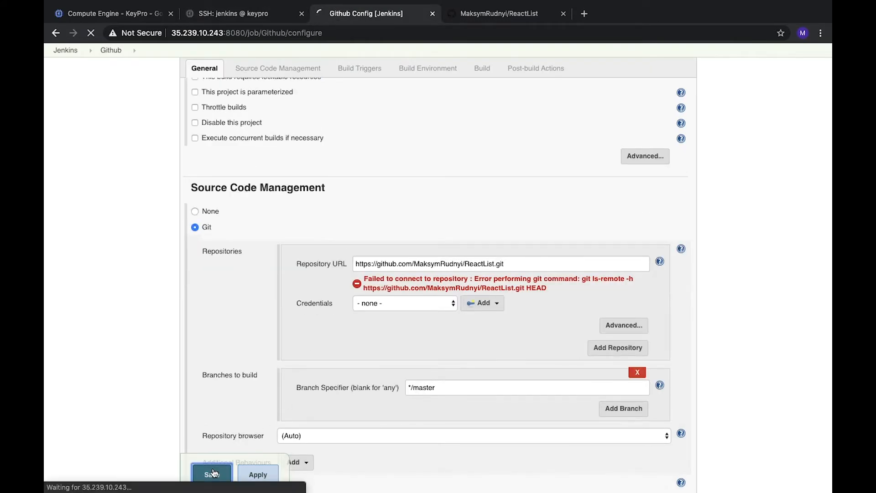
pyautogui.click(211, 475)
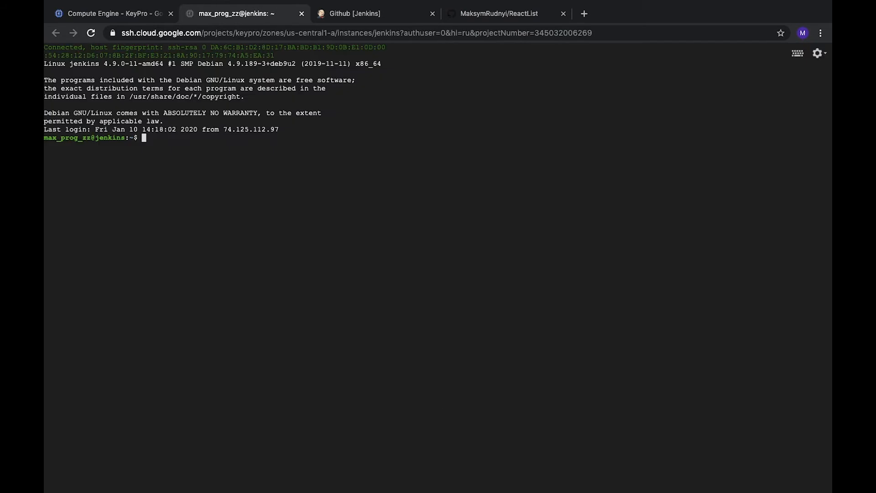
# Step: Install Git with sudo apt-get install git, confirming version 2.11.0
pyautogui.write('git')
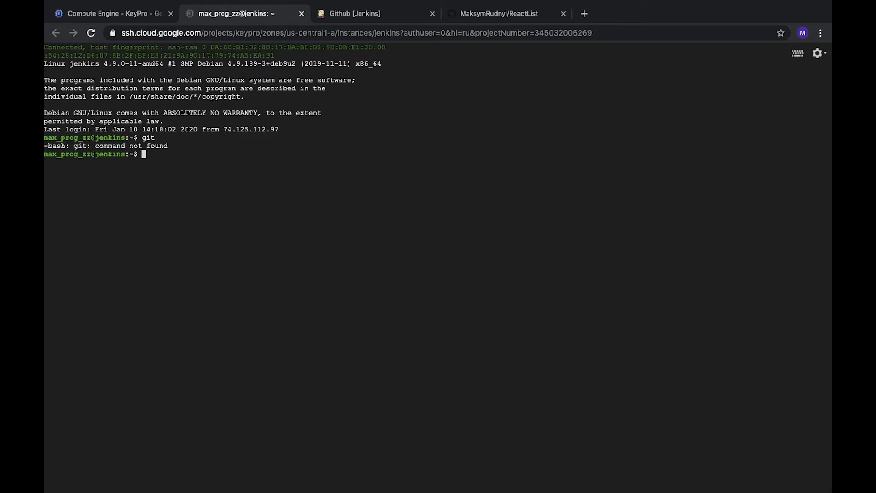
pyautogui.write('sudo apt-get install git')
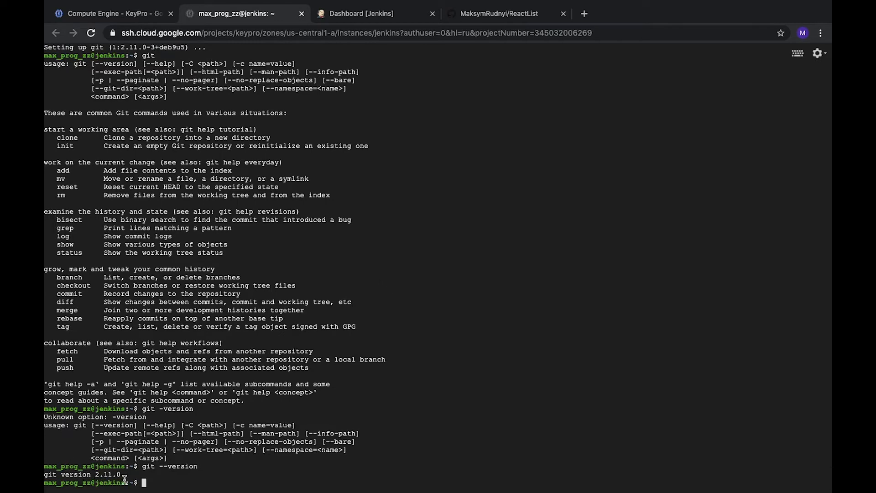
# Step: Reopen the Github job's configuration and scroll to the ReactList repository settings
pyautogui.click(376, 13)
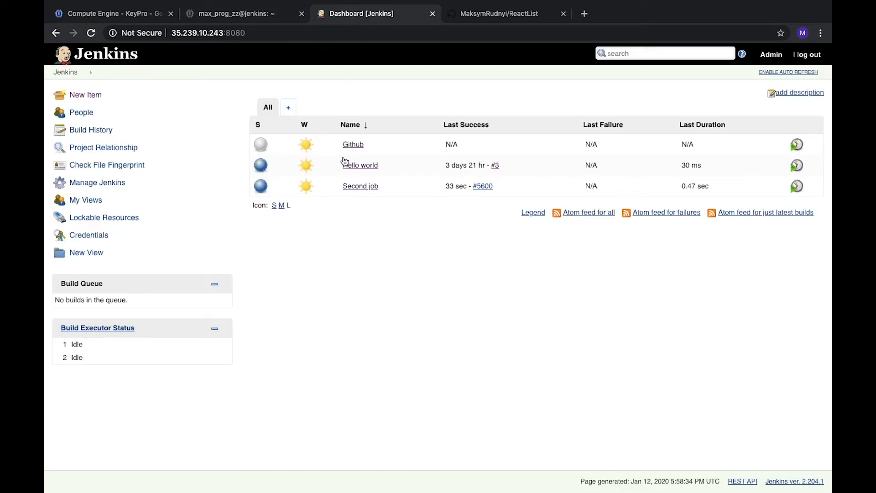
pyautogui.click(352, 144)
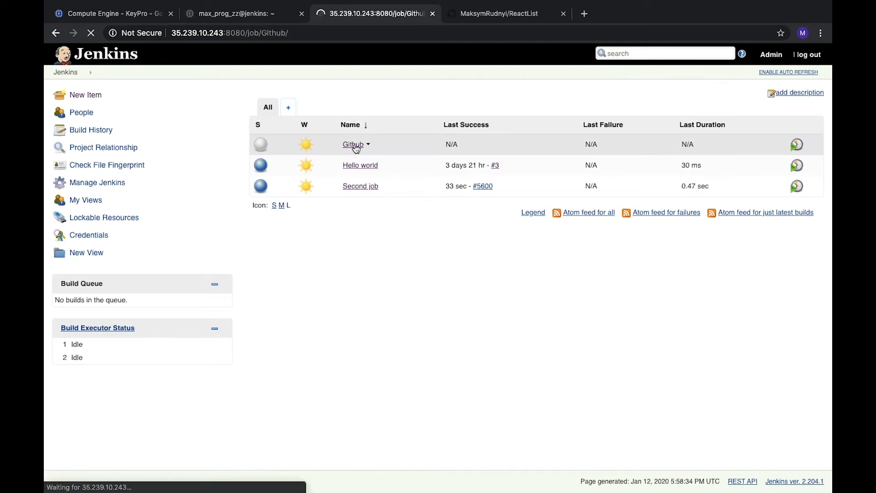
pyautogui.click(352, 144)
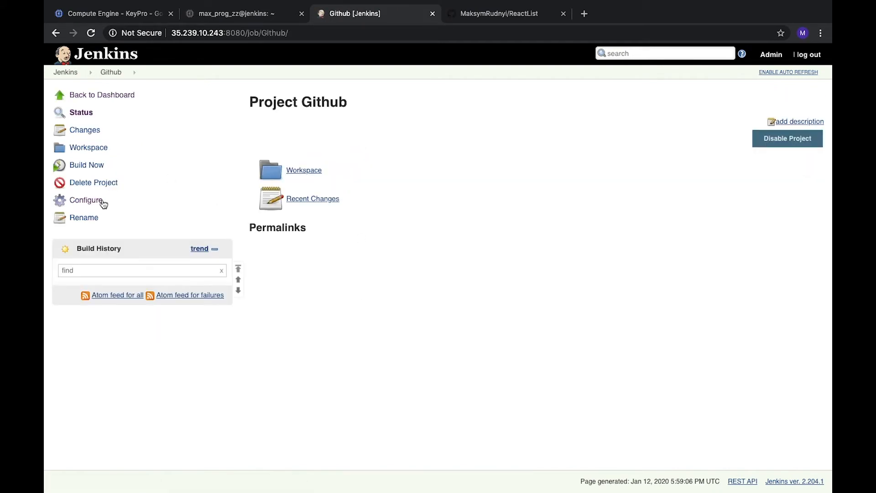
pyautogui.click(86, 200)
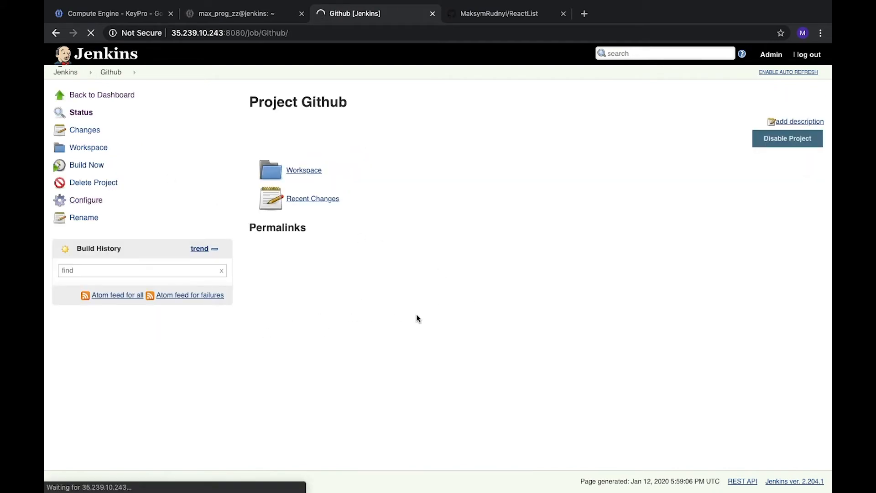
pyautogui.click(86, 199)
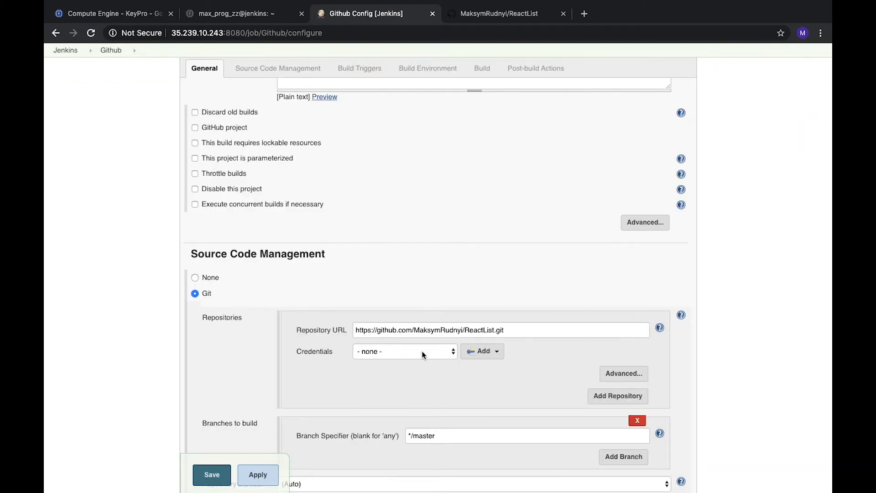
pyautogui.scroll(-3)
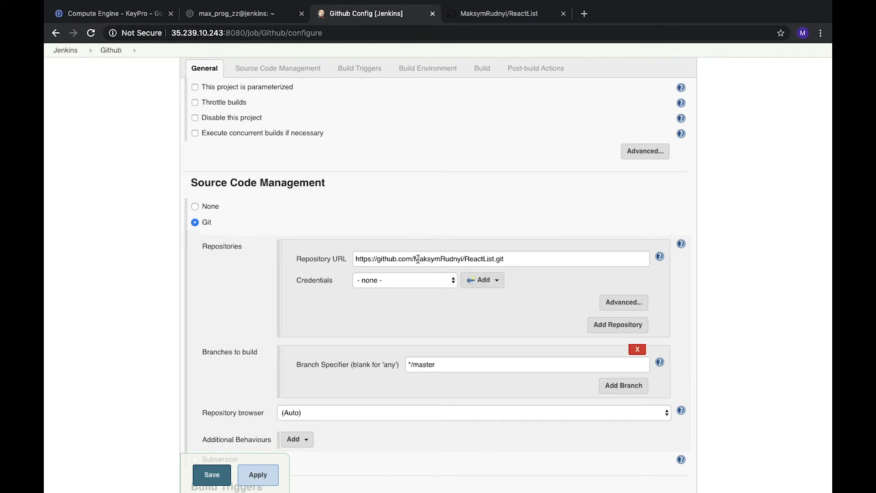
pyautogui.moveTo(532, 252)
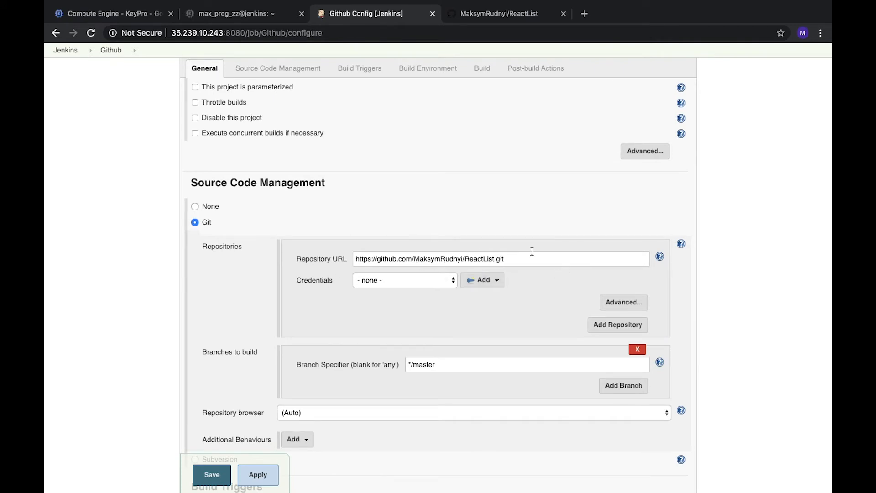
pyautogui.moveTo(315, 283)
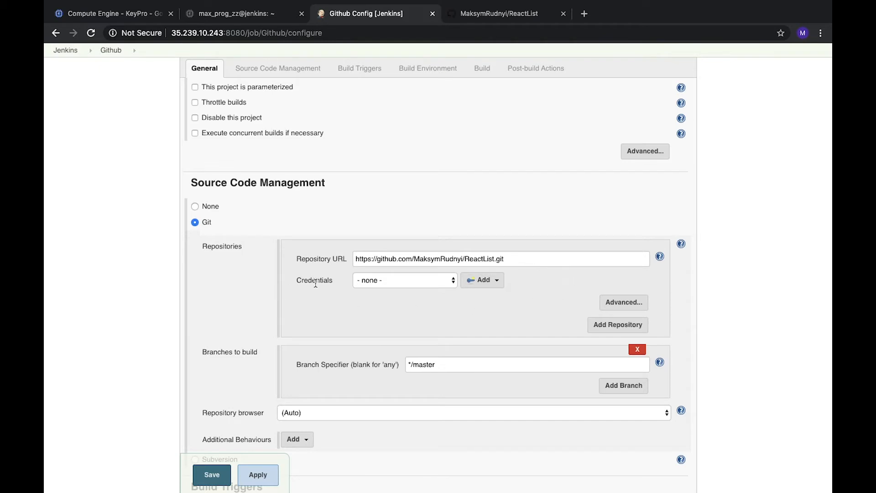
pyautogui.moveTo(482, 280)
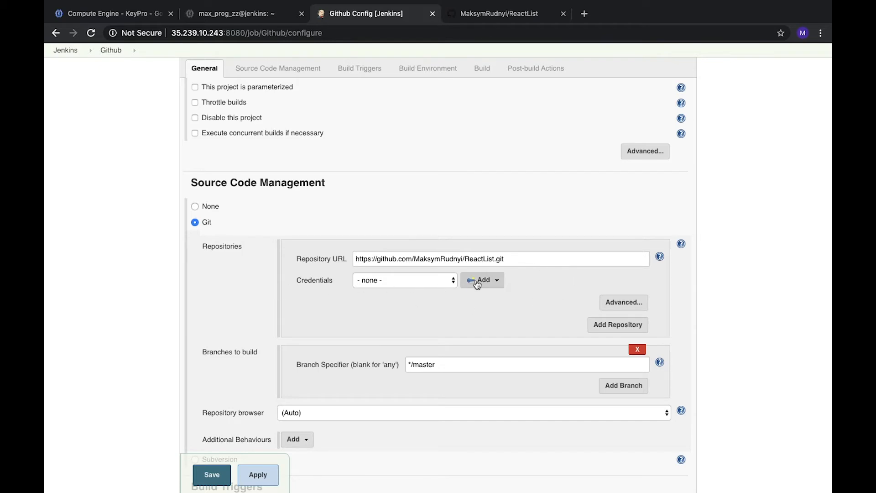
pyautogui.click(479, 280)
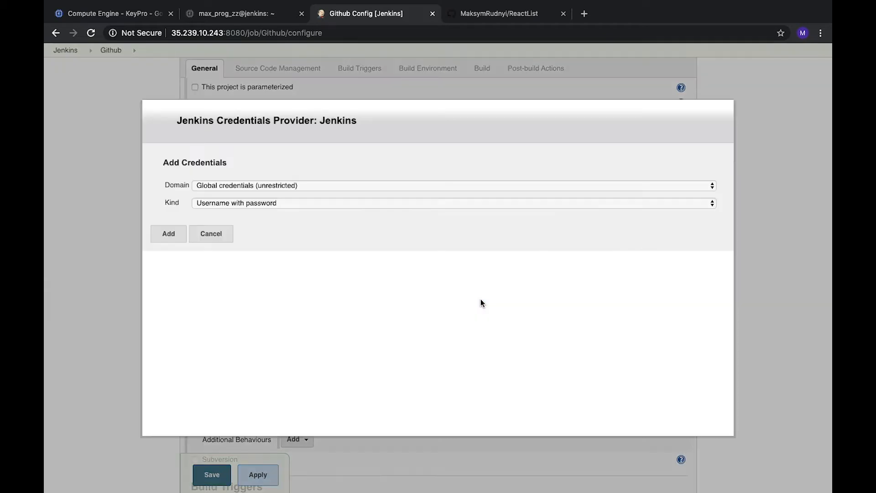
pyautogui.click(453, 202)
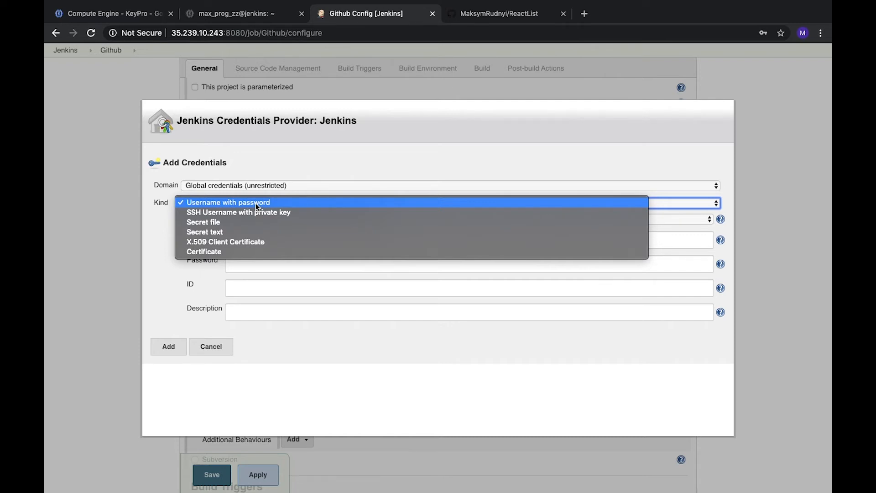
pyautogui.moveTo(282, 213)
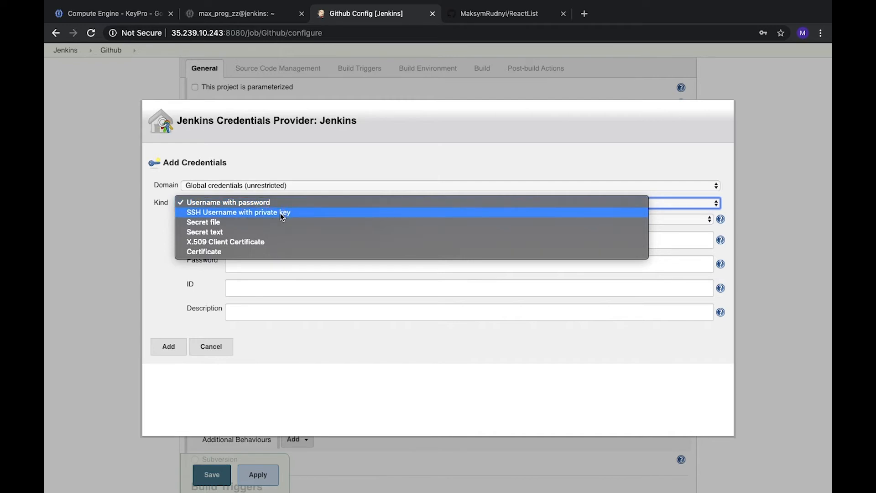
pyautogui.moveTo(246, 232)
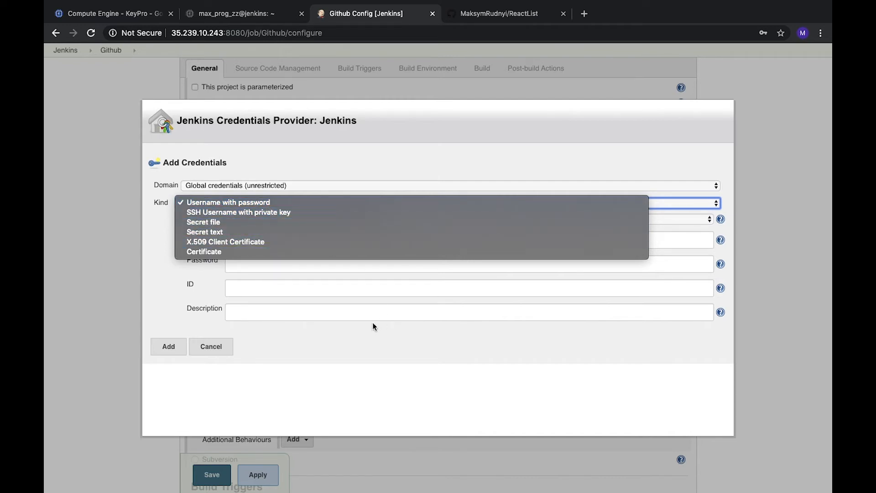
pyautogui.click(228, 202)
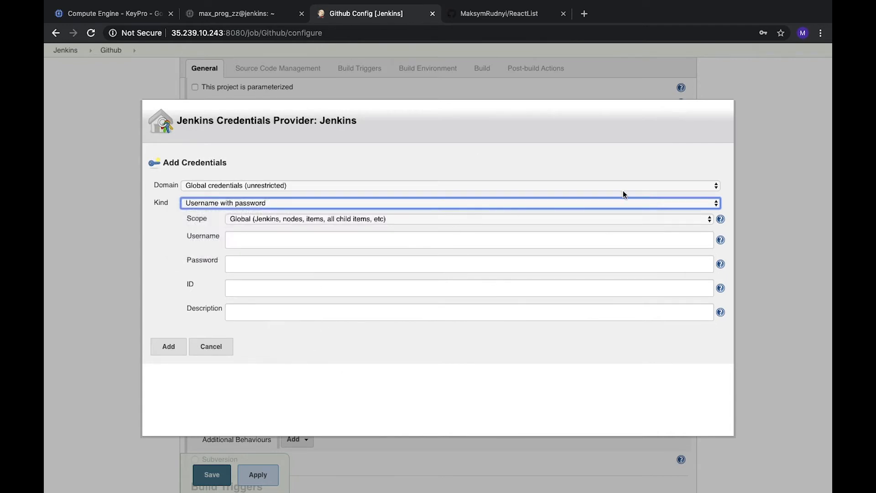
pyautogui.moveTo(251, 234)
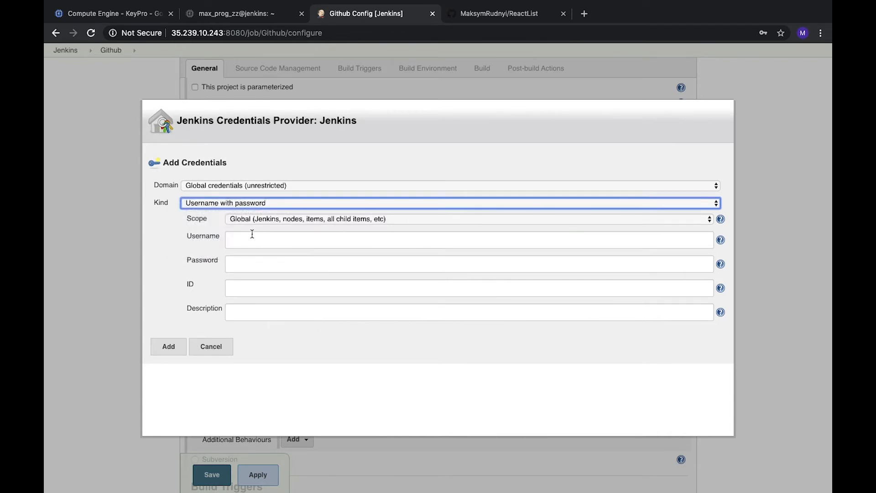
pyautogui.click(469, 240)
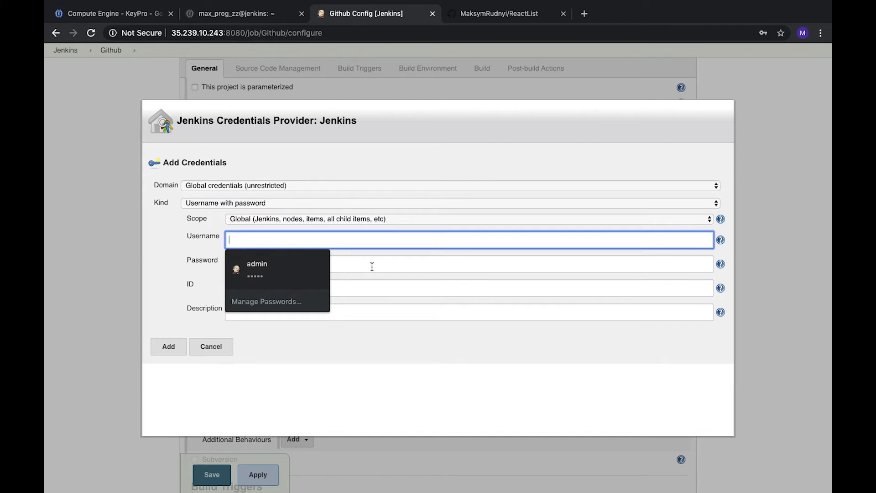
pyautogui.click(469, 264)
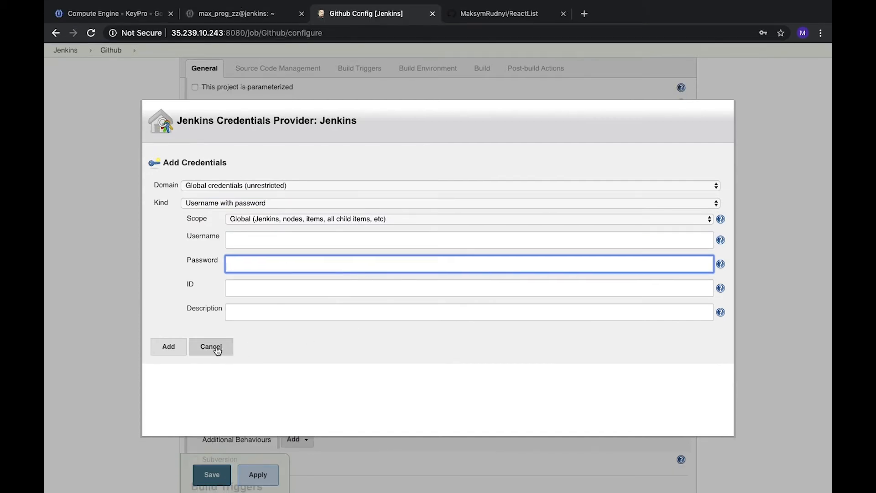
pyautogui.click(211, 346)
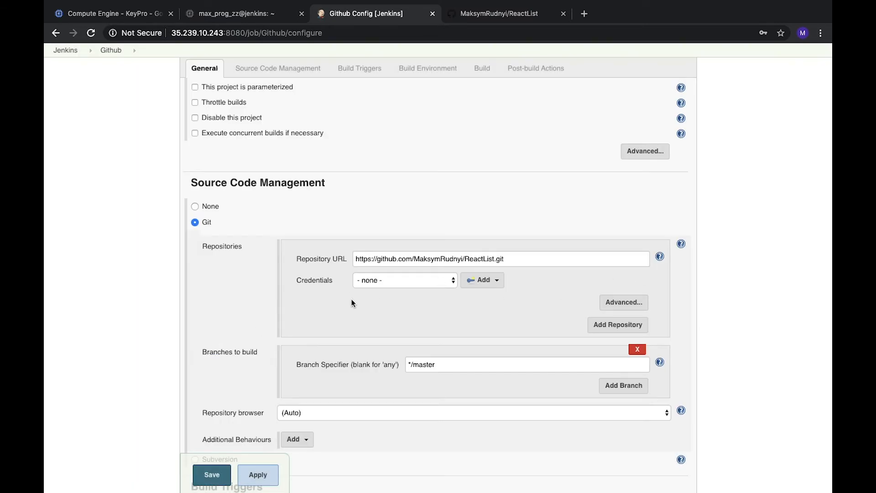
pyautogui.scroll(-3)
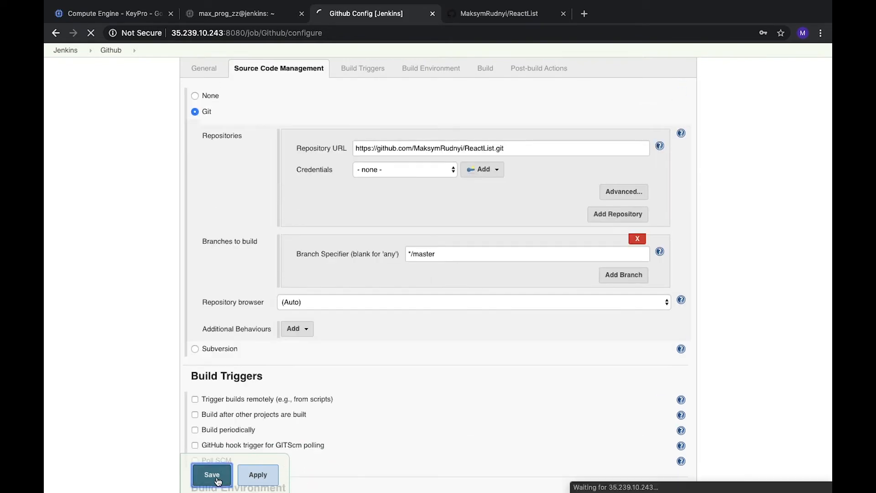
# Step: Save the Github job and trigger Build Now
pyautogui.click(212, 474)
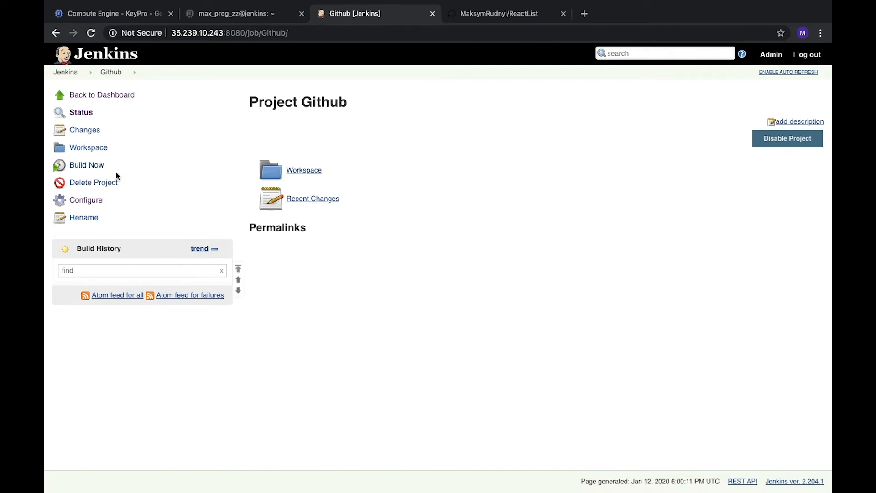
pyautogui.click(86, 165)
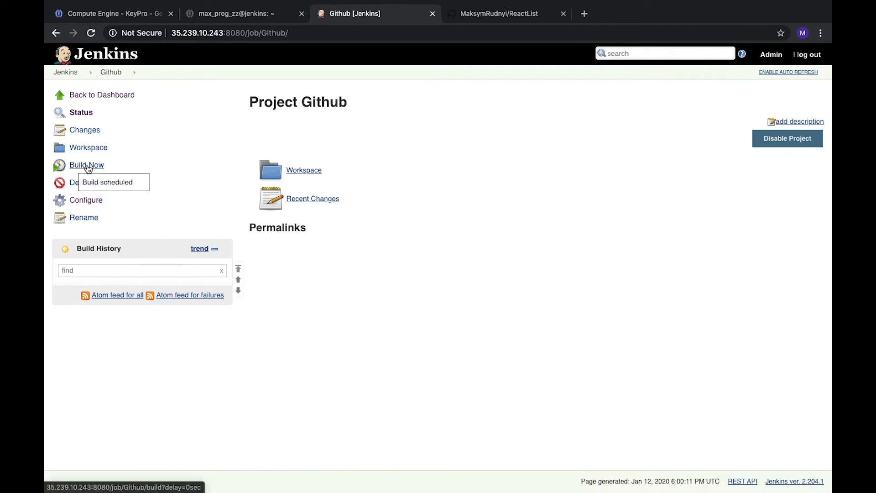
pyautogui.click(87, 164)
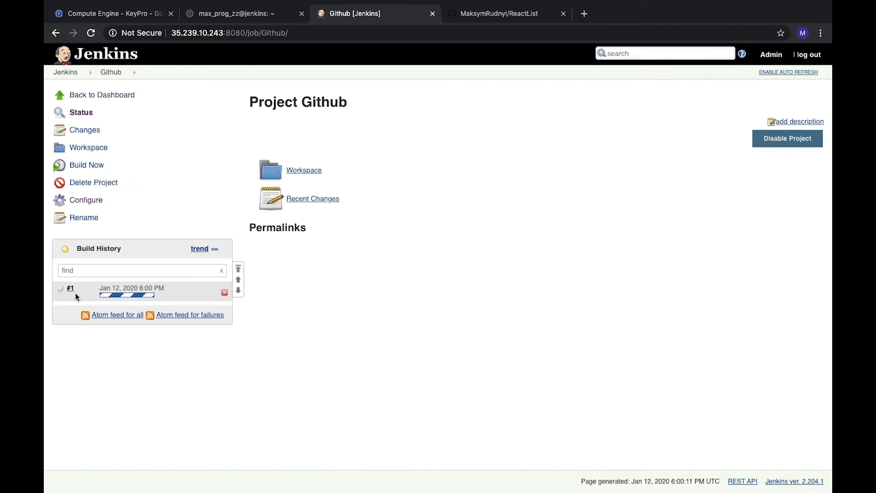
# Step: View build #1's console output showing the successful master checkout
pyautogui.click(69, 288)
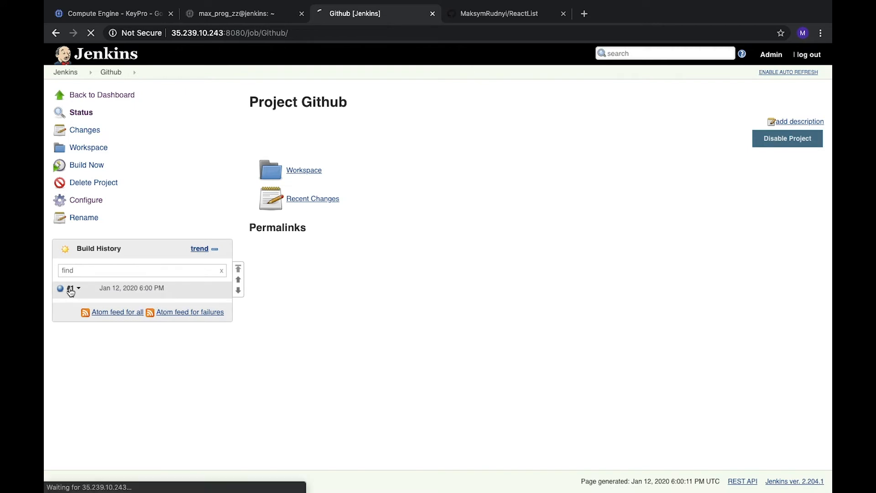
pyautogui.click(69, 288)
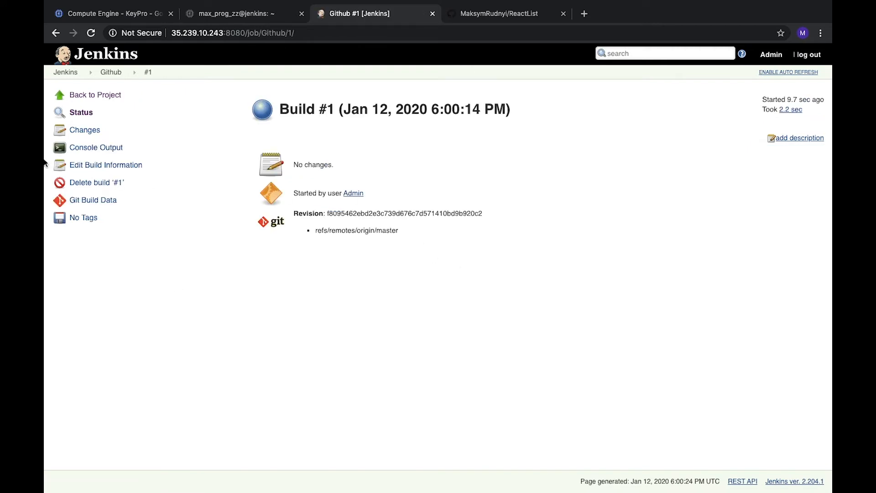
pyautogui.click(95, 147)
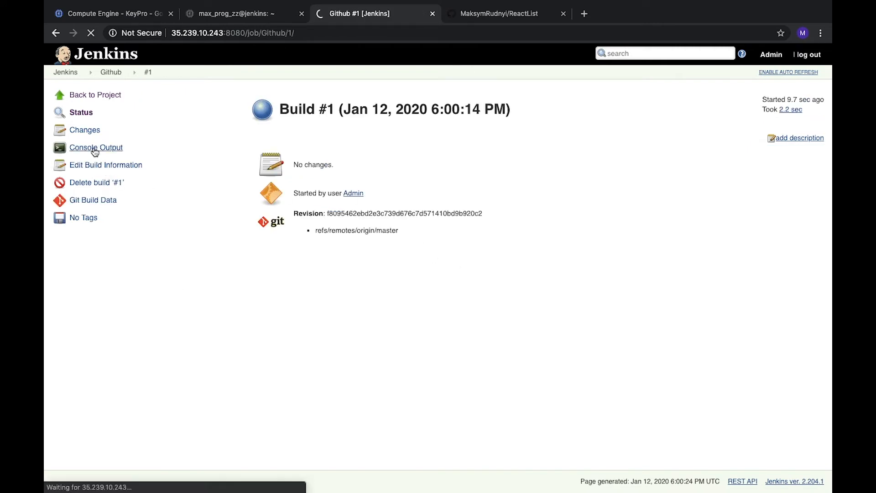
pyautogui.click(95, 147)
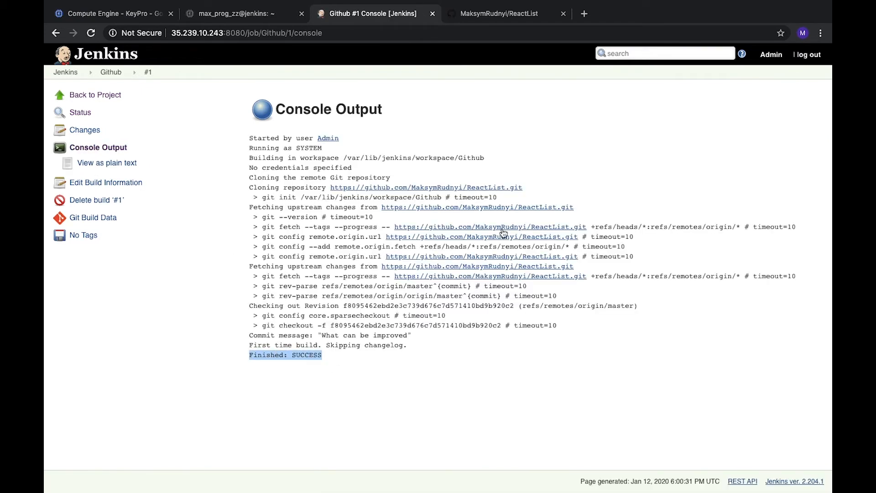
pyautogui.moveTo(409, 232)
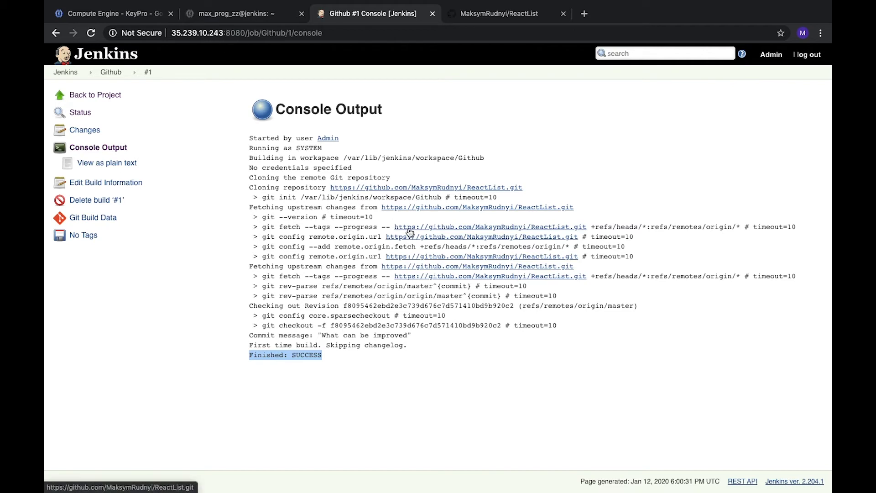
pyautogui.moveTo(521, 217)
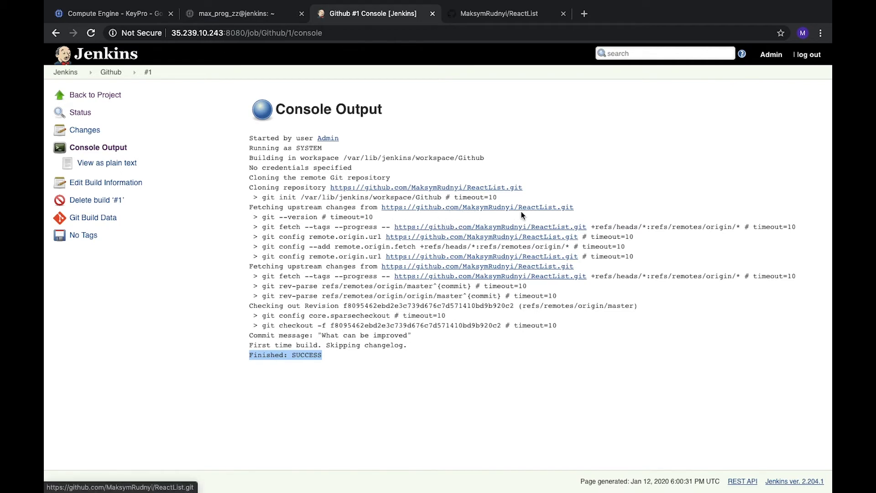
pyautogui.moveTo(418, 252)
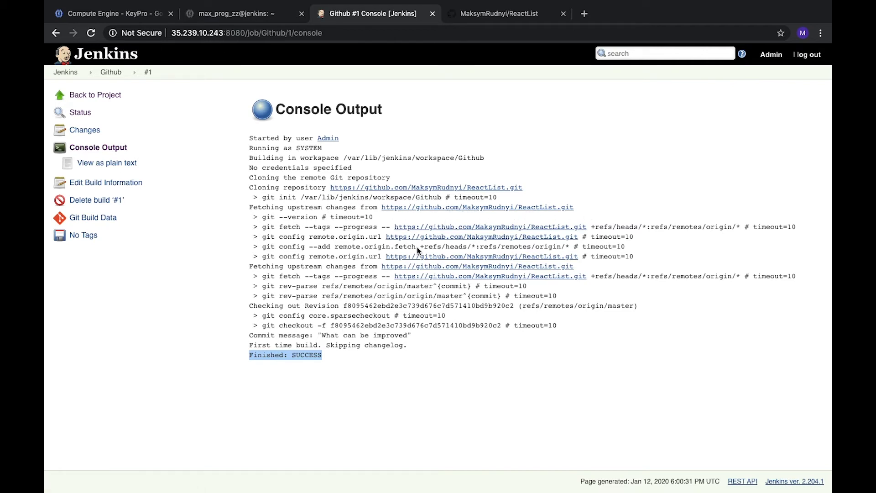
pyautogui.moveTo(369, 278)
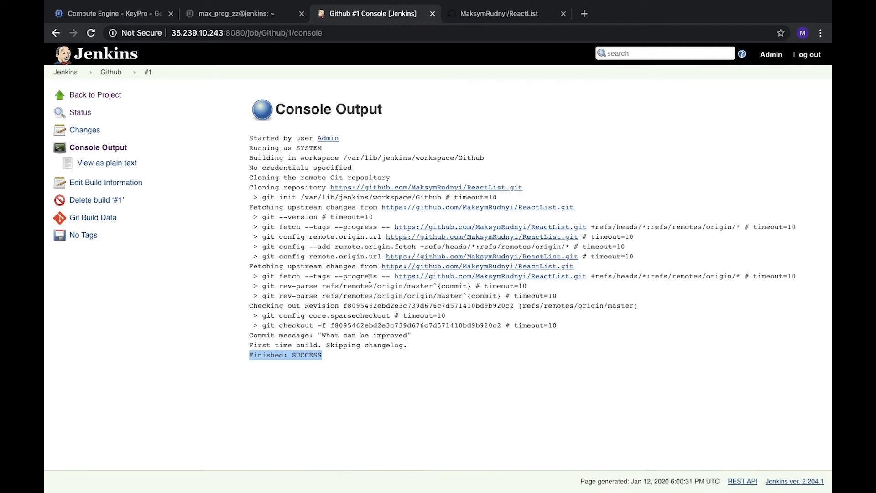
pyautogui.click(110, 72)
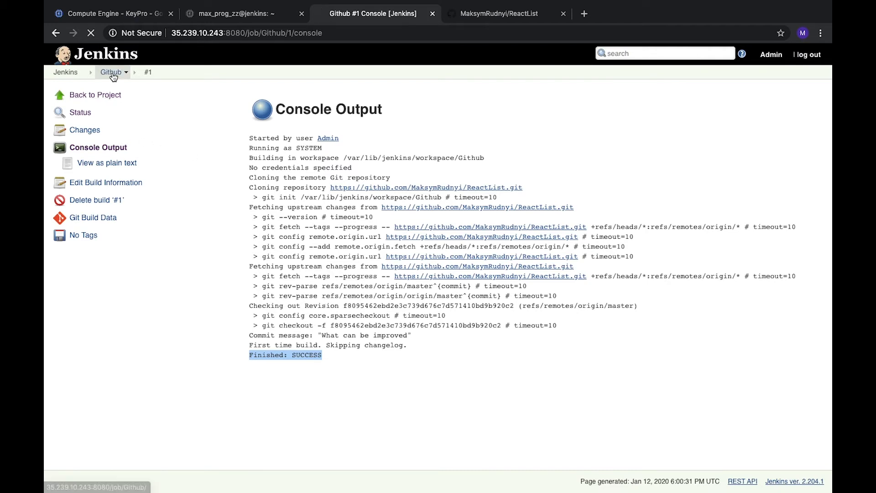
pyautogui.click(110, 72)
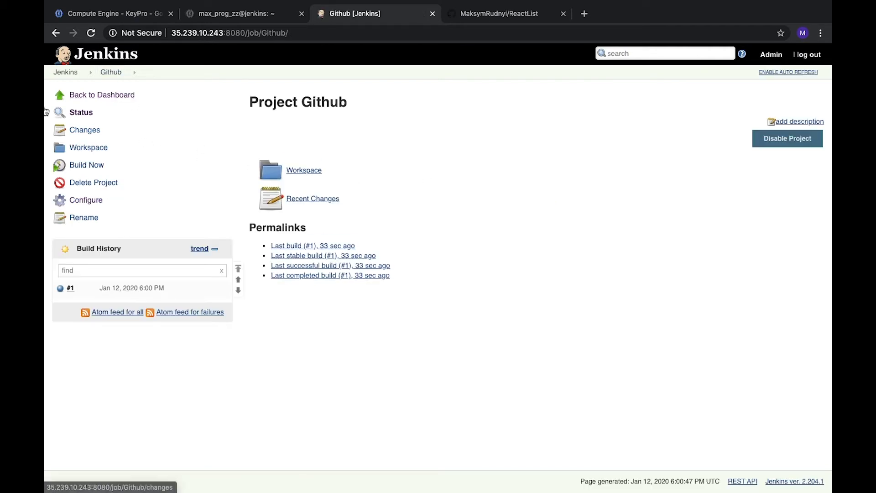
pyautogui.click(304, 170)
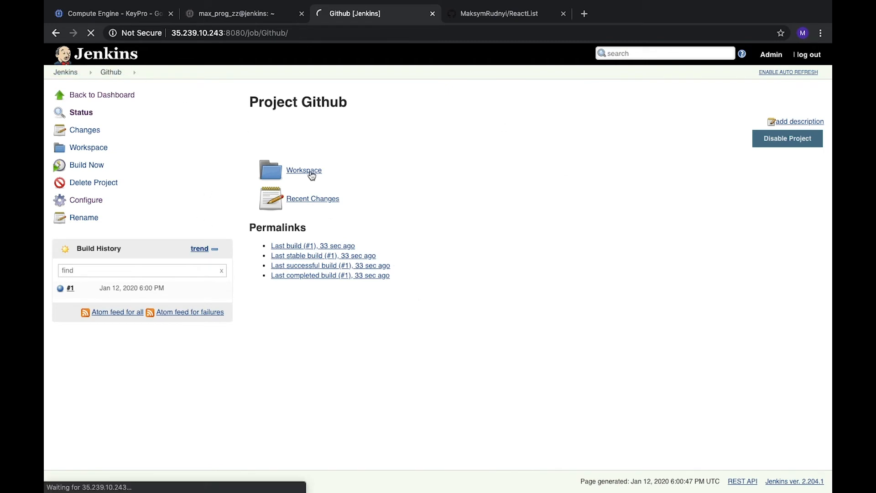
pyautogui.click(304, 170)
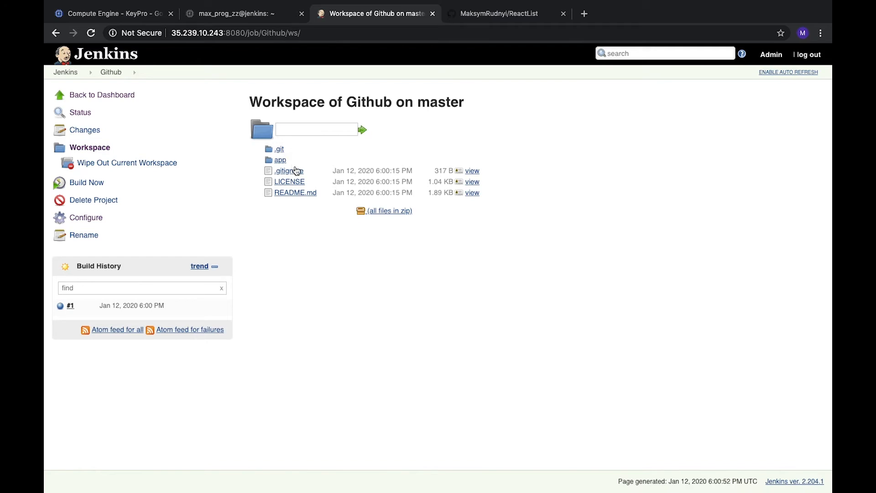
pyautogui.click(500, 13)
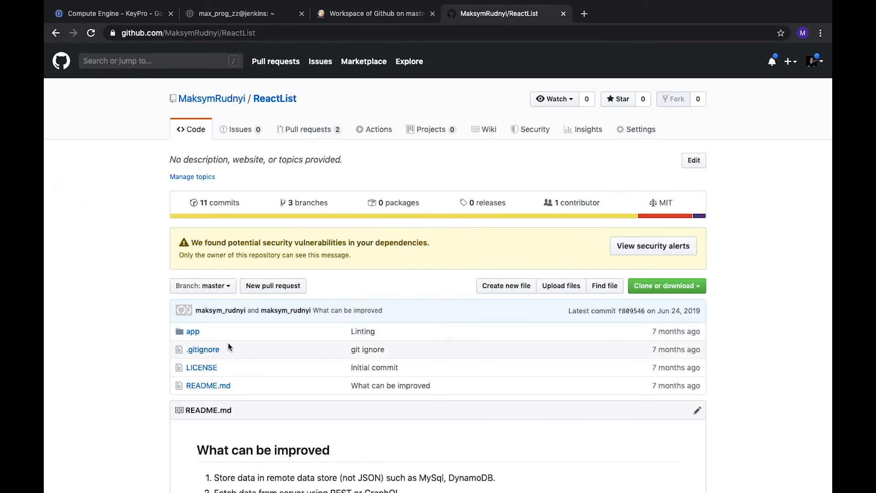
pyautogui.click(374, 13)
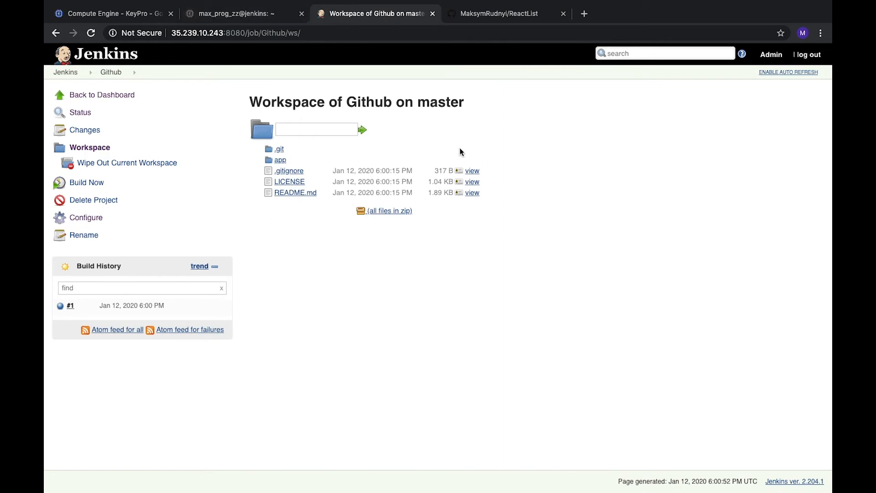
# Step: List the workspace/Github folder contents: app, LICENSE and README.md
pyautogui.click(242, 13)
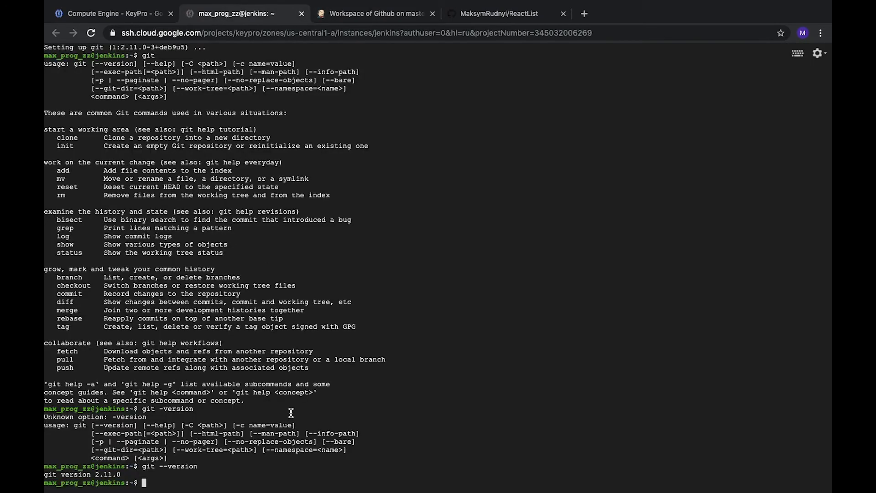
pyautogui.write('clear')
pyautogui.write('cd /var/lib/jenkins')
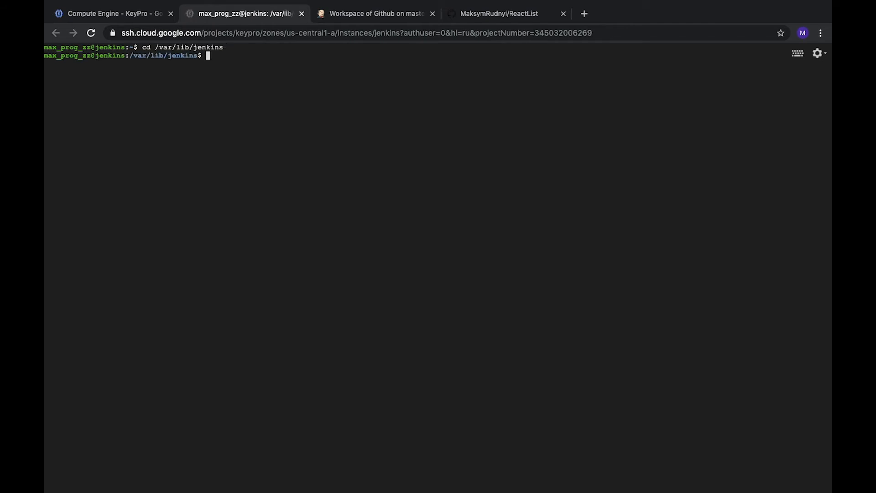
pyautogui.write('ls -l')
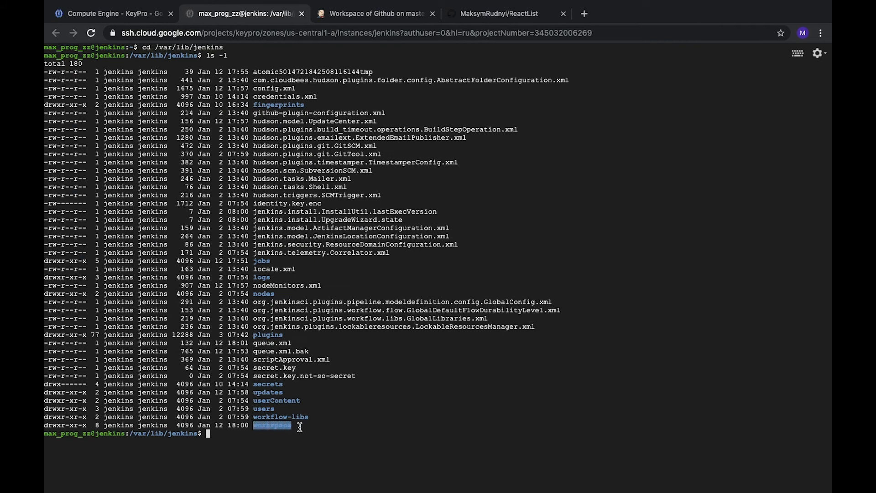
pyautogui.write('cd workspace')
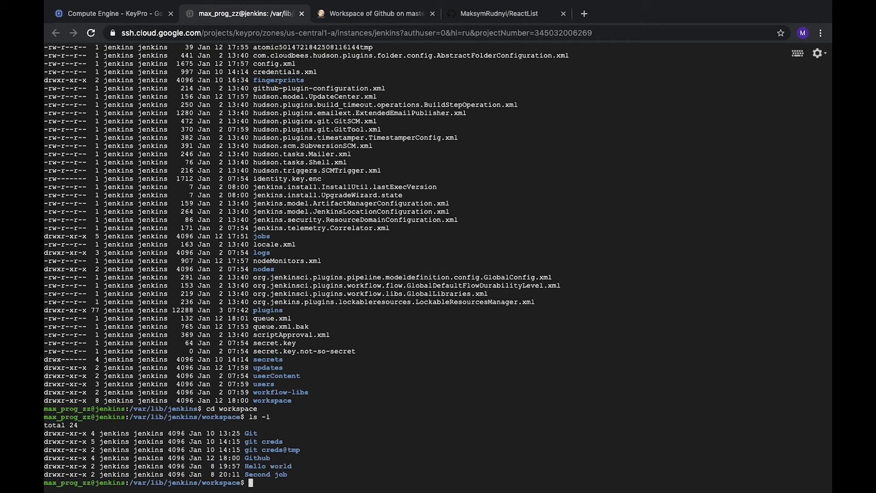
pyautogui.write('cd Github')
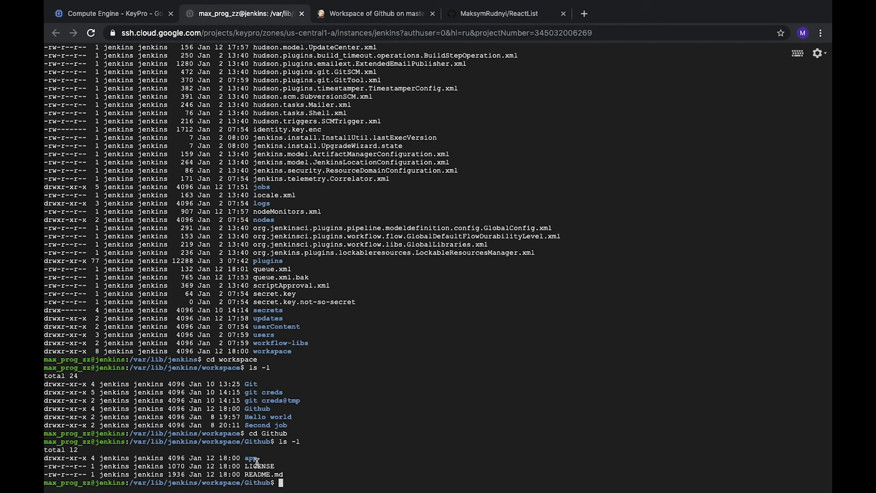
pyautogui.doubleClick(251, 458)
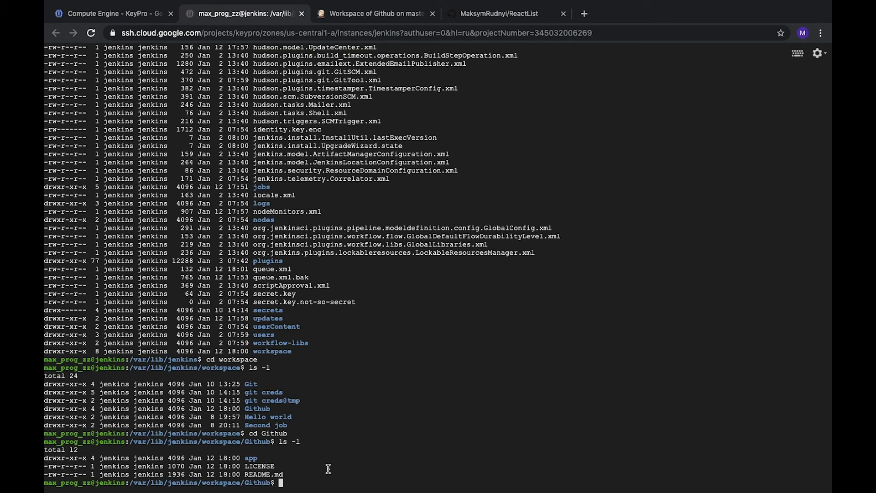
pyautogui.write('cd ..\\')
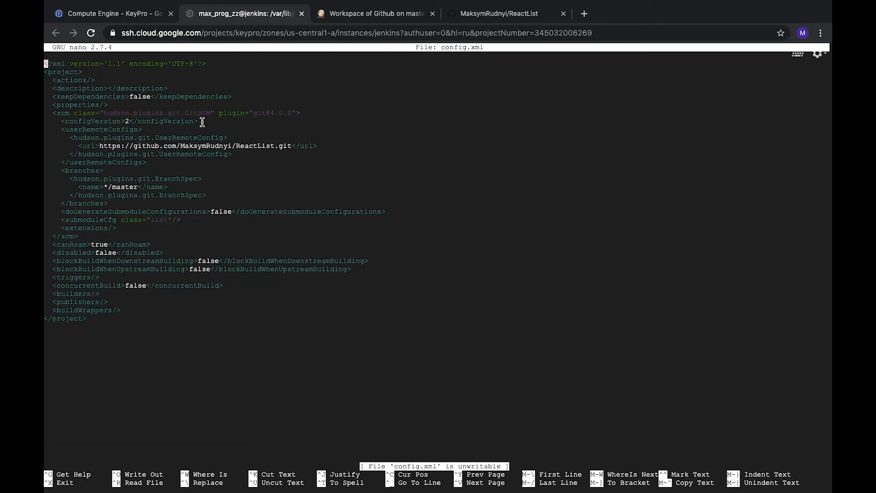
pyautogui.moveTo(77, 143)
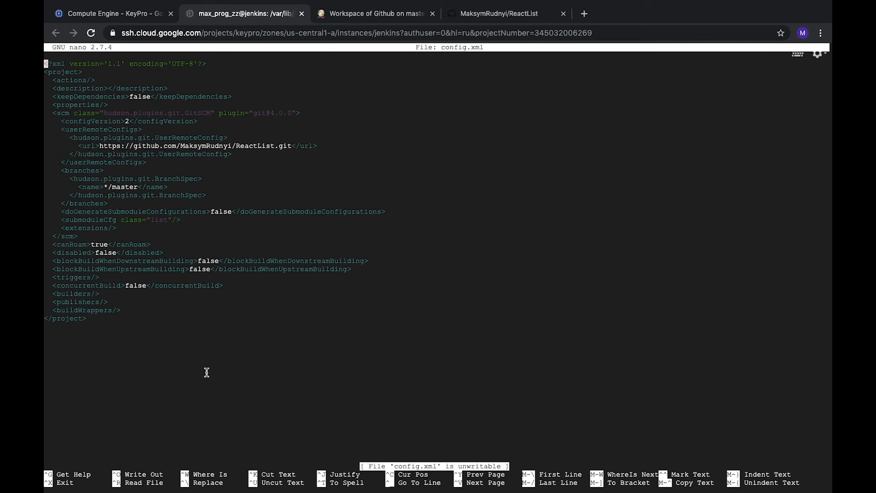
pyautogui.moveTo(337, 238)
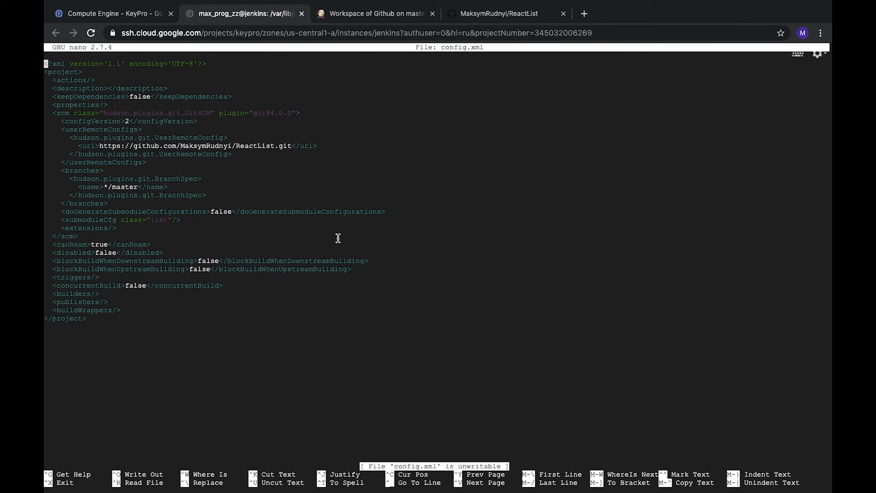
# Step: Review the Github job's Source Code Management and Build settings
pyautogui.click(374, 13)
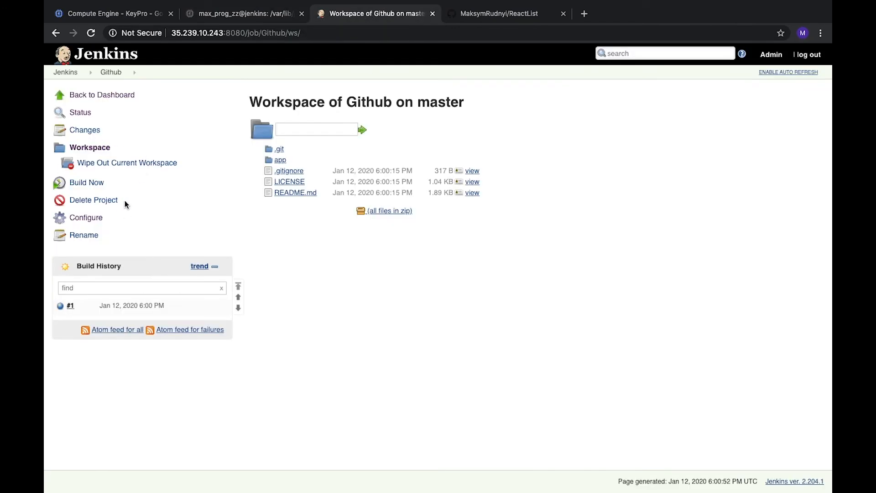
pyautogui.click(86, 218)
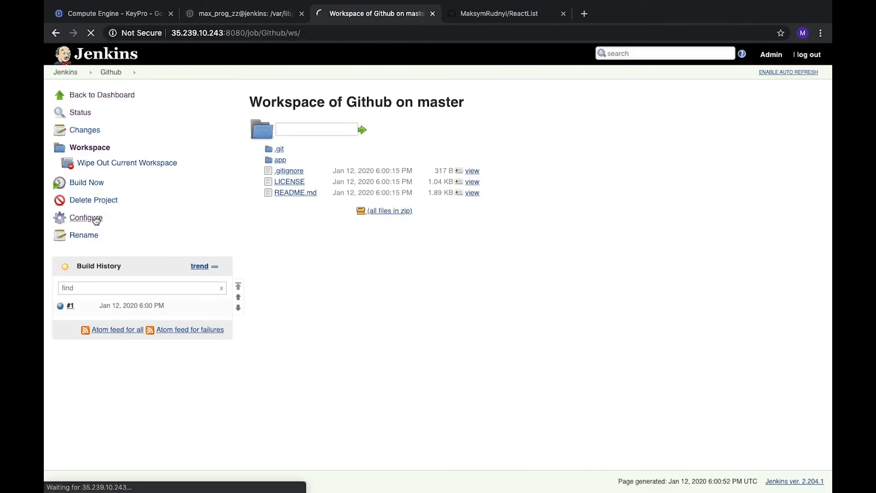
pyautogui.click(85, 217)
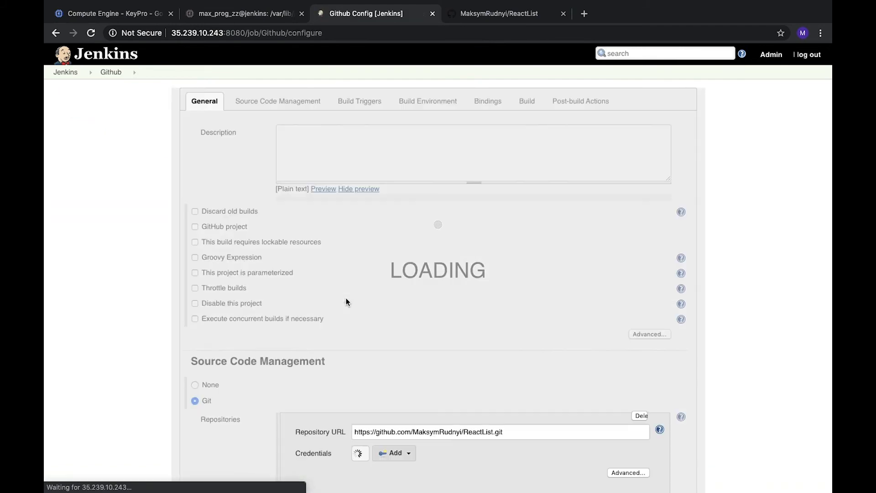
pyautogui.click(278, 101)
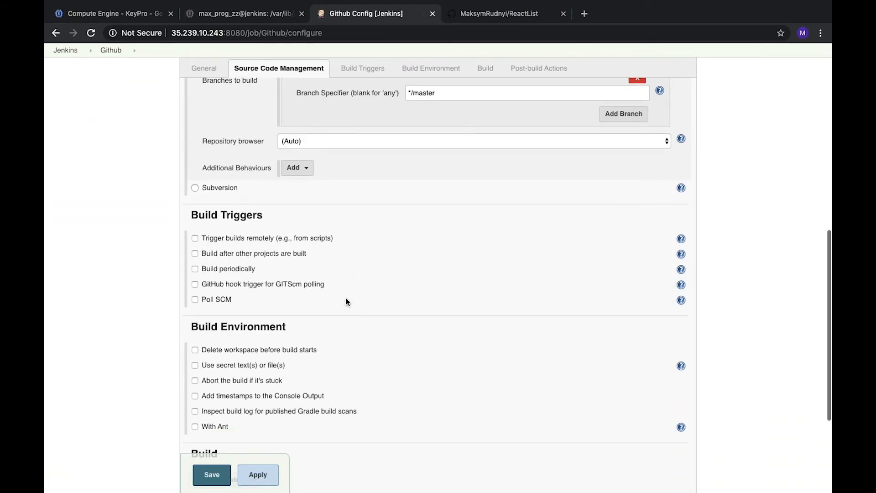
pyautogui.click(361, 68)
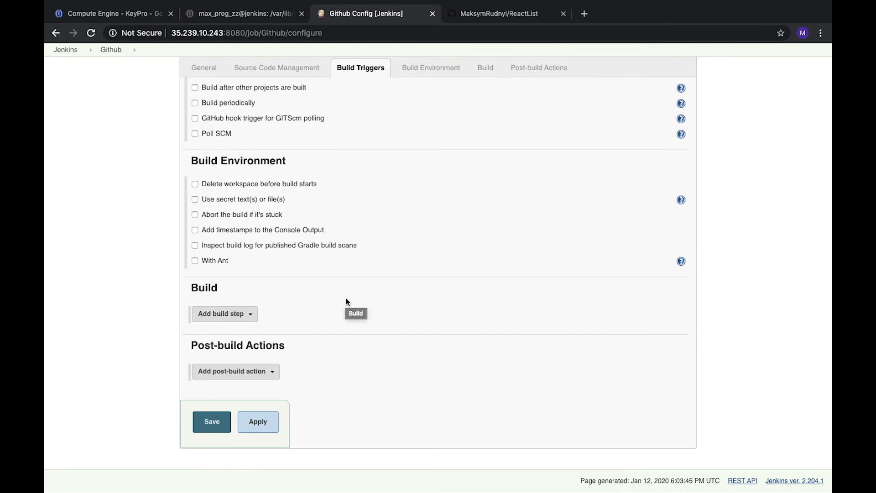
# Step: Go to Manage Jenkins > Global Tool Configuration from the dashboard
pyautogui.click(211, 421)
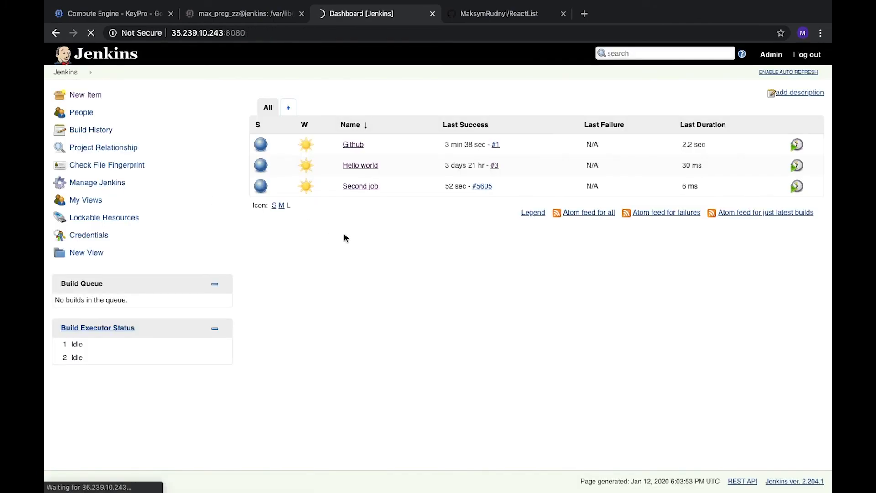
pyautogui.click(97, 182)
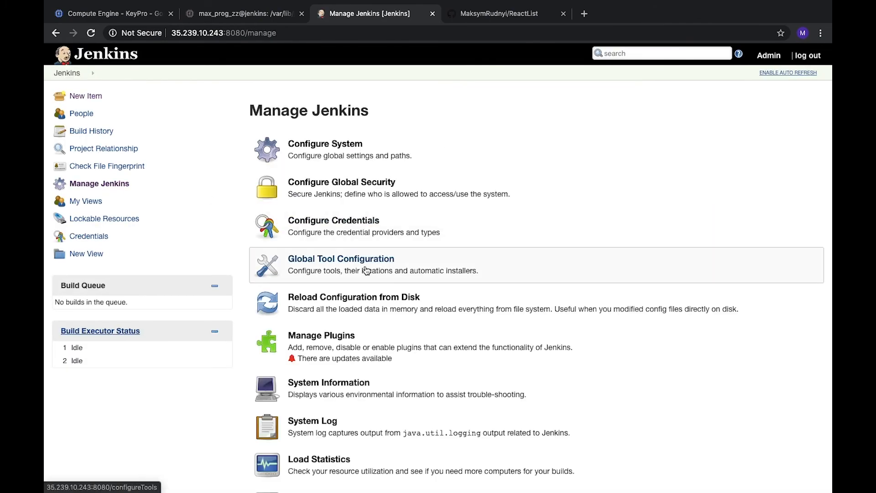
pyautogui.click(340, 258)
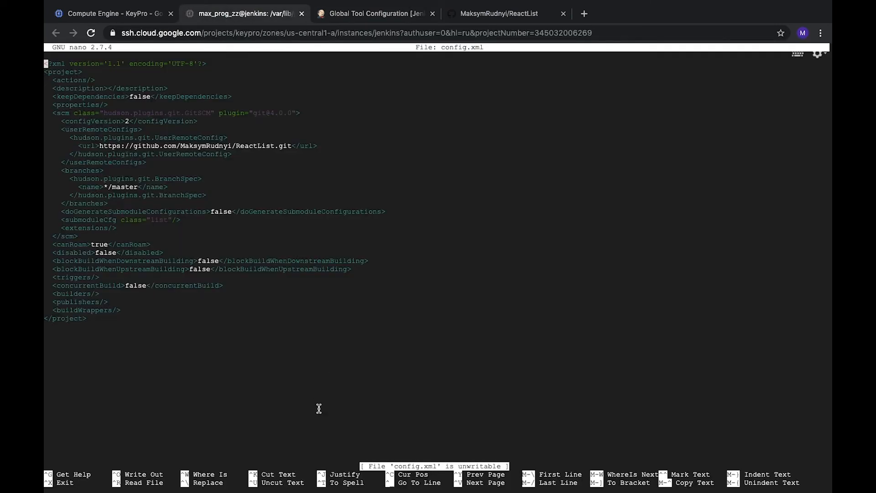
# Step: Back in Global Tool Configuration, rename the Git installation 'Default' to 2.11.0
pyautogui.click(375, 13)
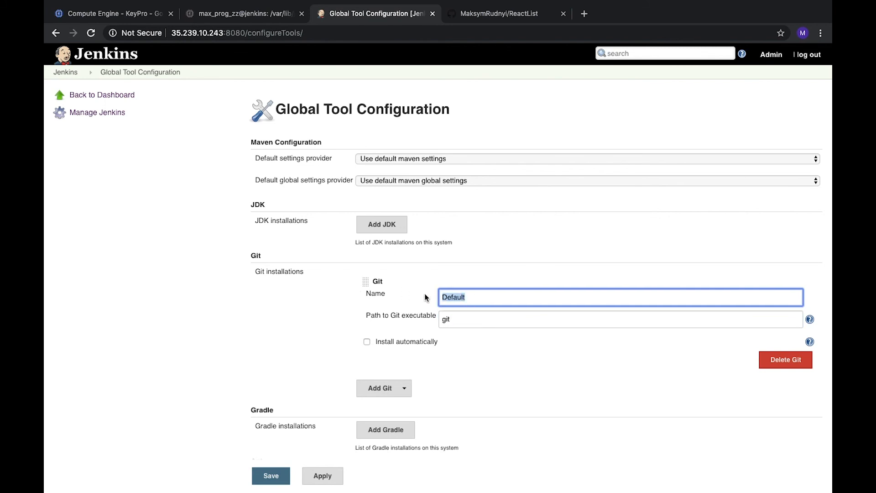
pyautogui.moveTo(420, 297)
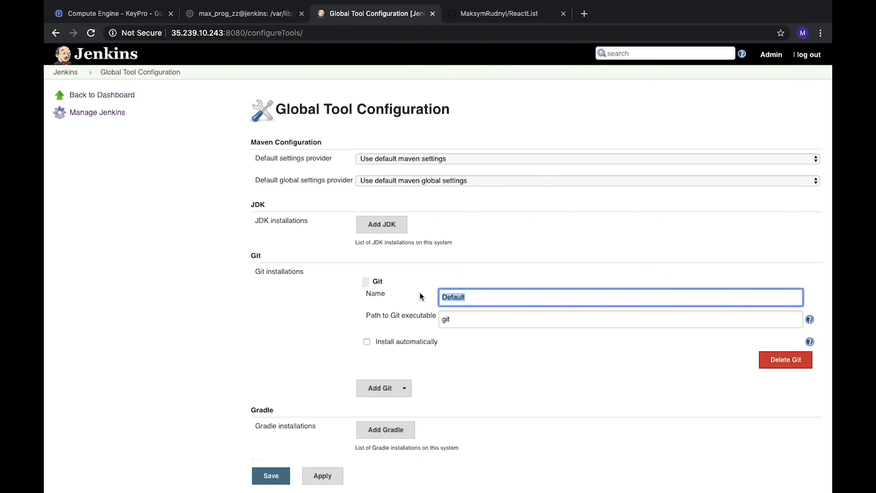
pyautogui.write('2.11.0')
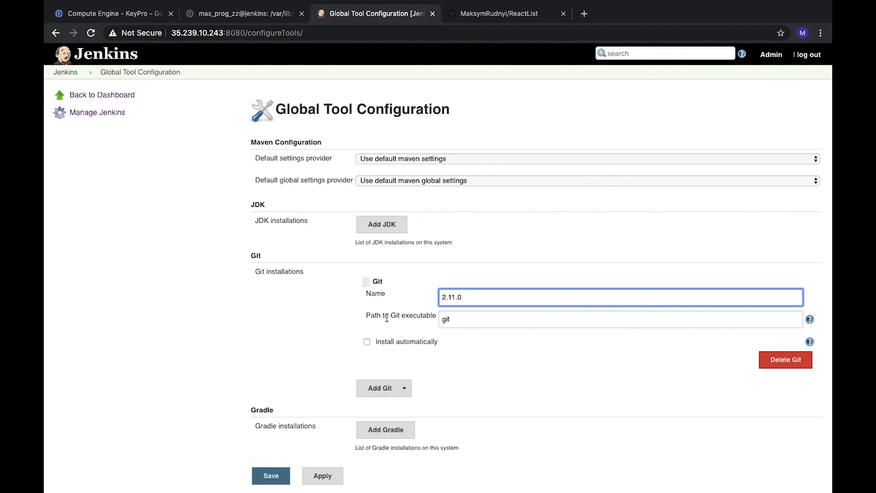
pyautogui.scroll(-3)
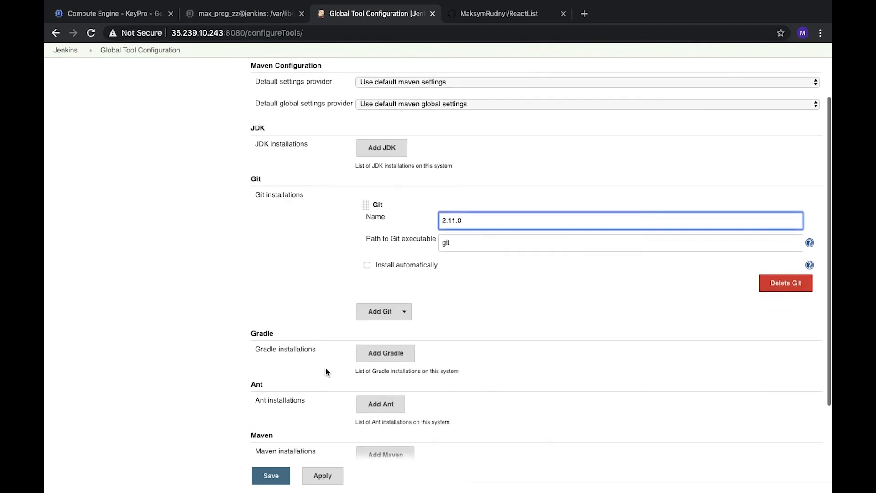
pyautogui.scroll(-3)
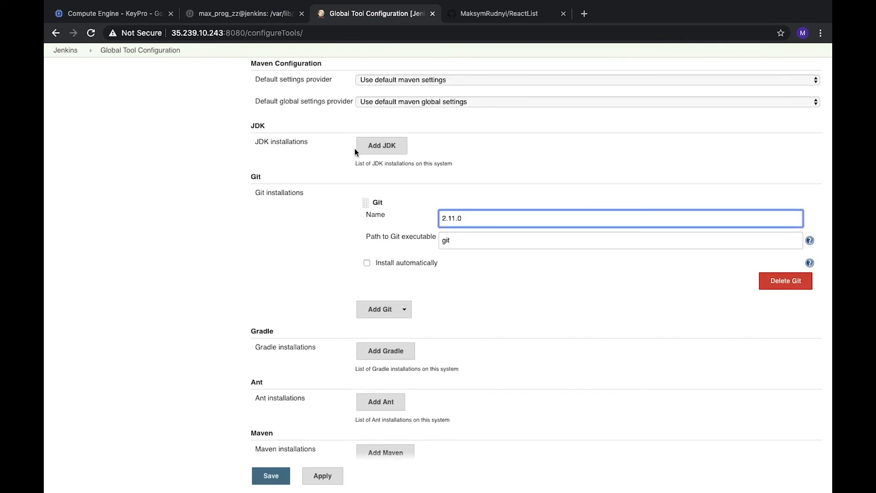
pyautogui.moveTo(279, 155)
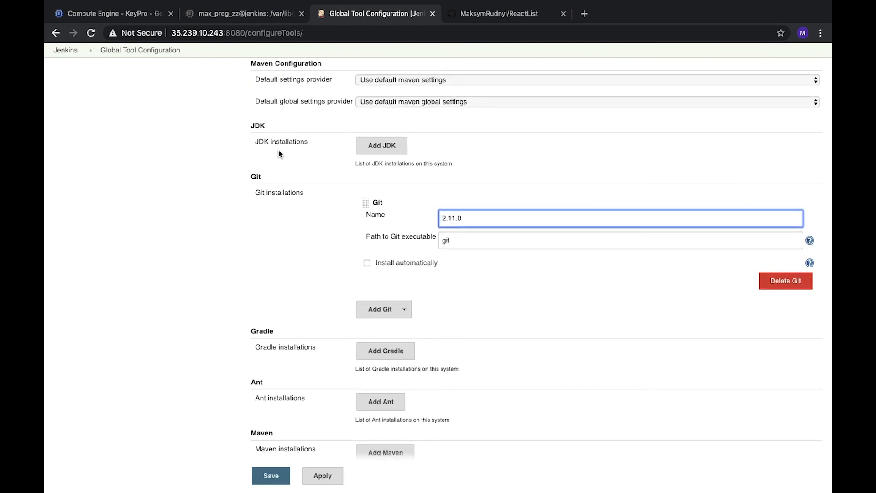
pyautogui.moveTo(435, 262)
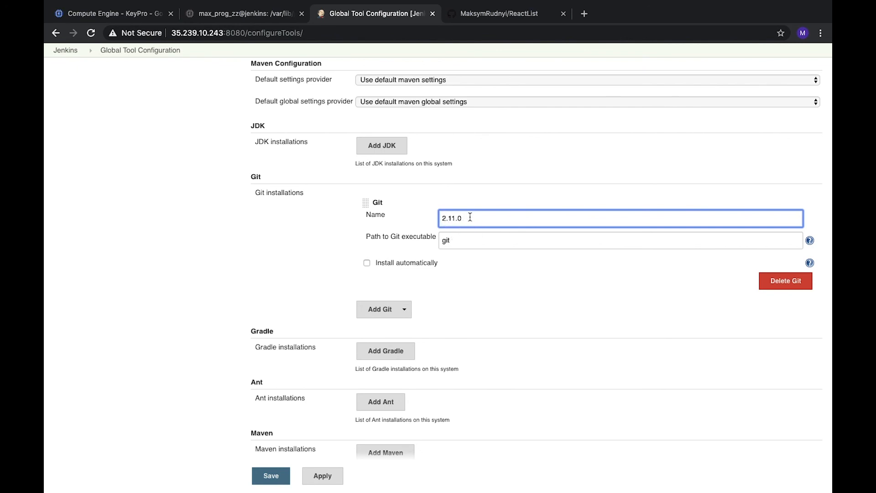
pyautogui.moveTo(338, 413)
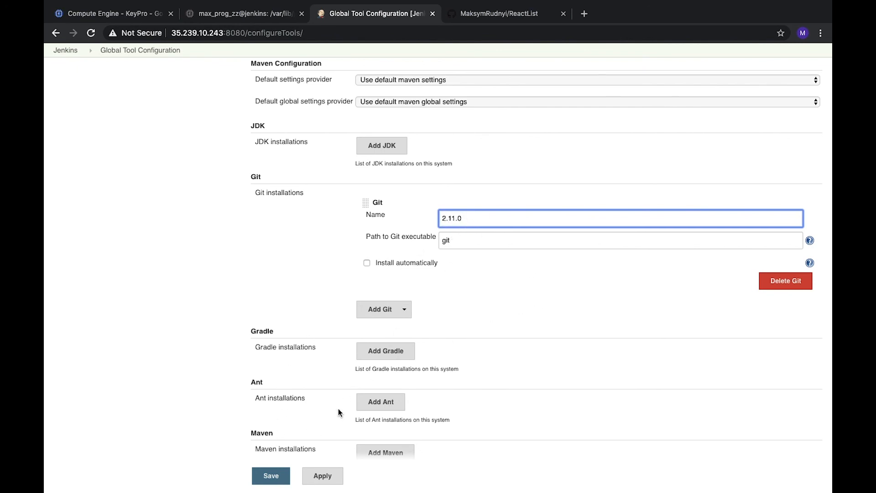